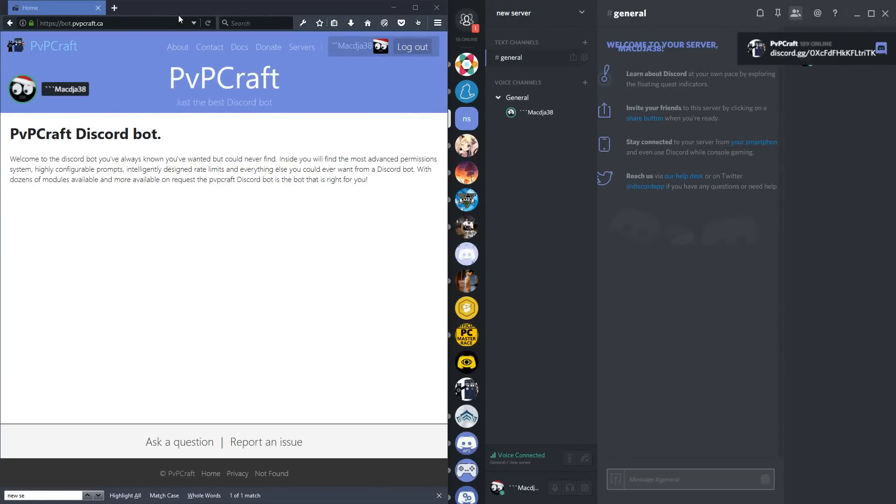
mouse_move(272, 62)
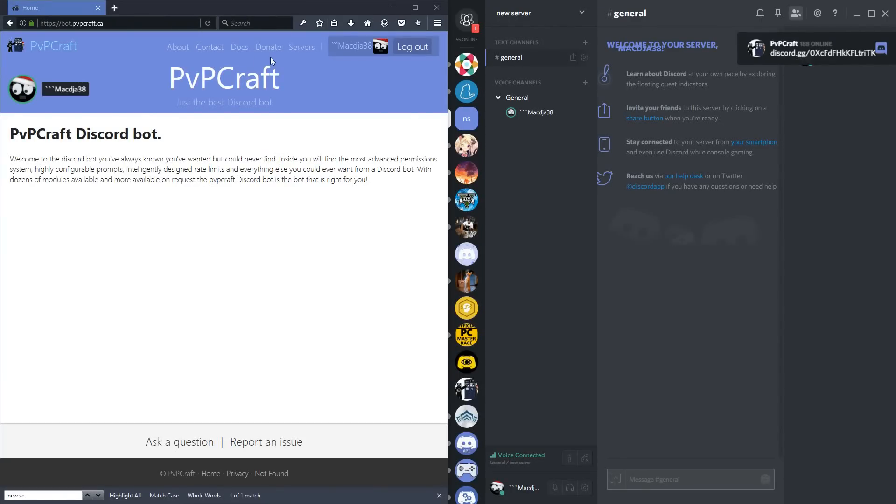
mouse_move(301, 47)
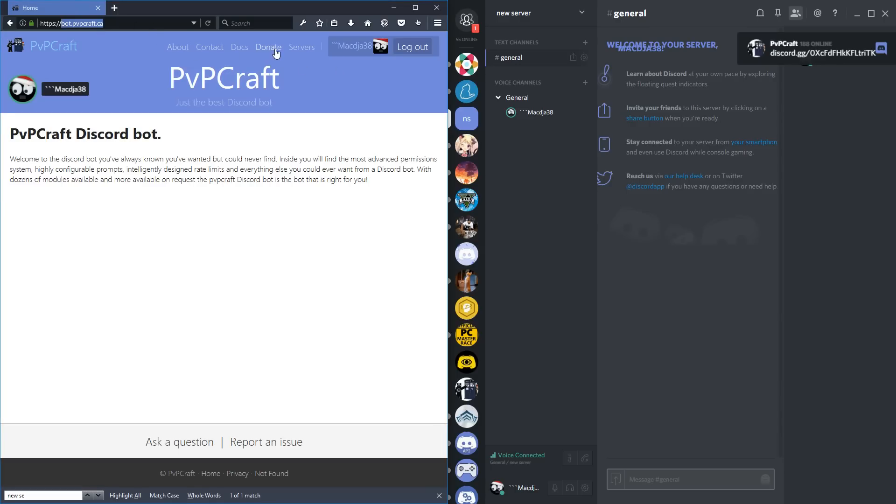
mouse_move(301, 46)
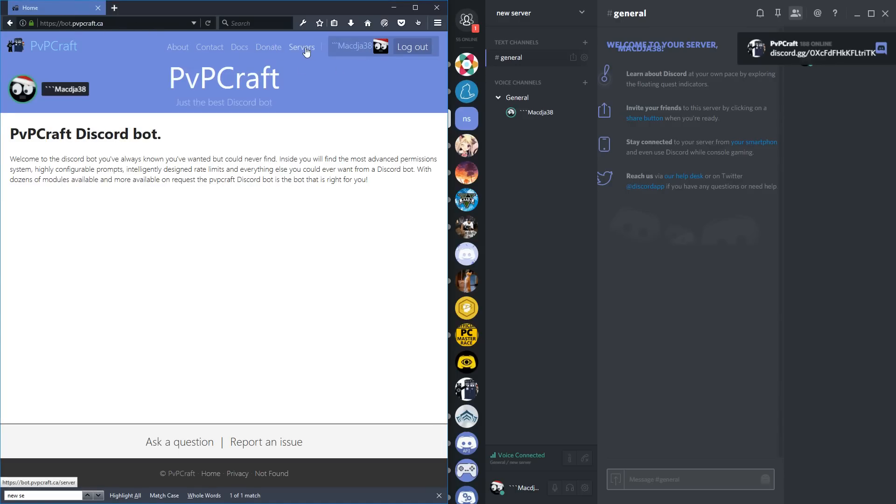
- Show the managed servers list and scroll to the 'new server' card
left_click(301, 47)
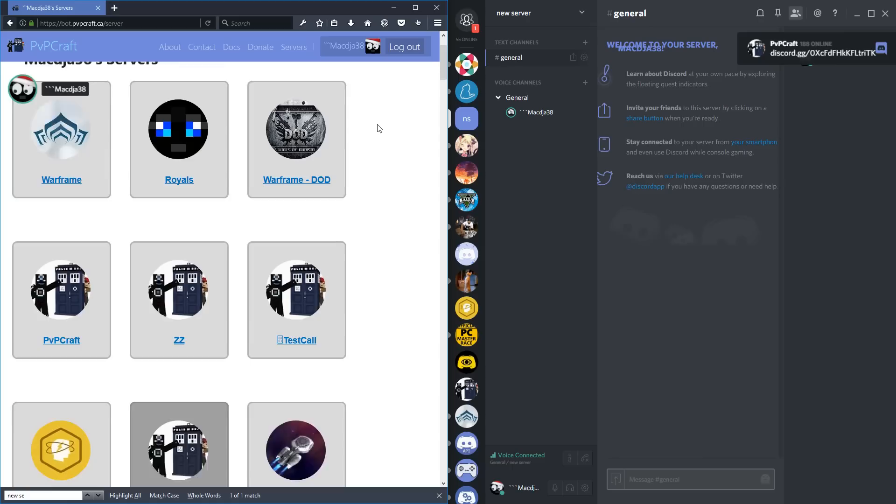
scroll("down", 3)
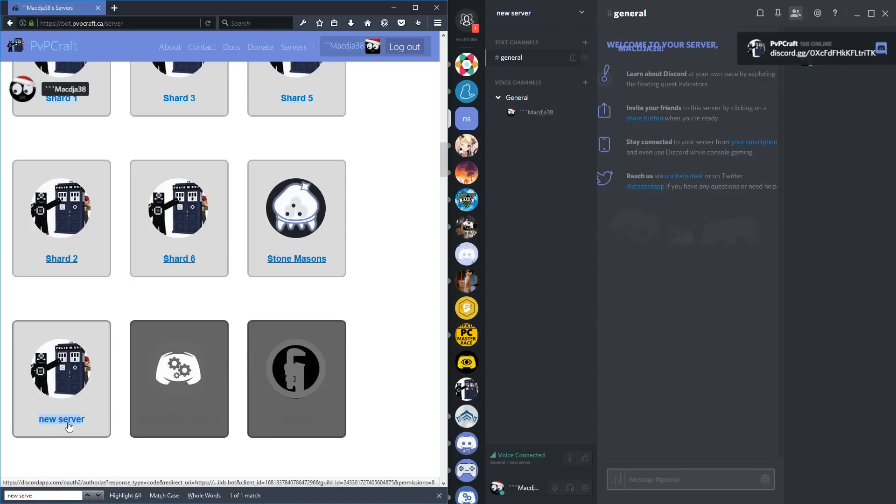
- Create a #music text channel on the new server
left_click(62, 419)
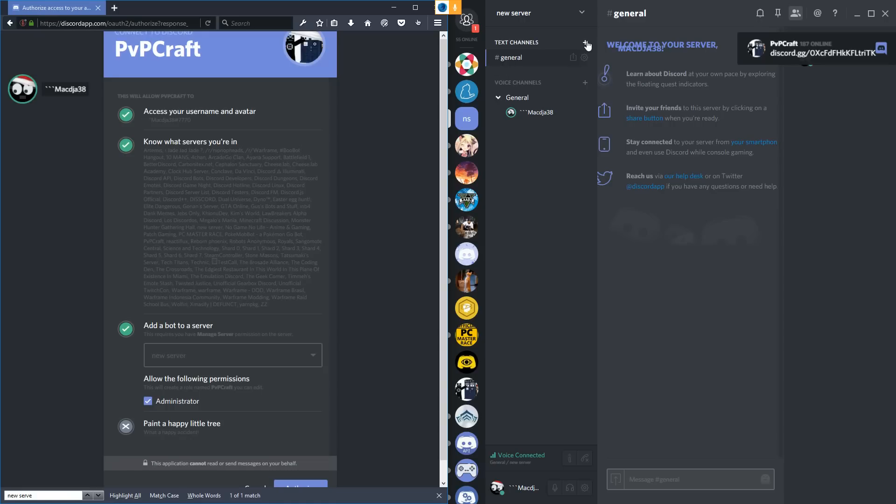
left_click(585, 42)
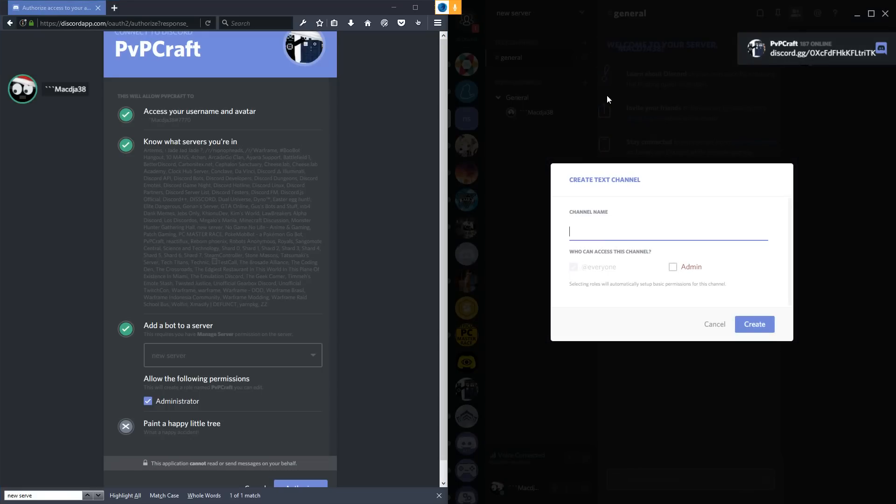
type("m")
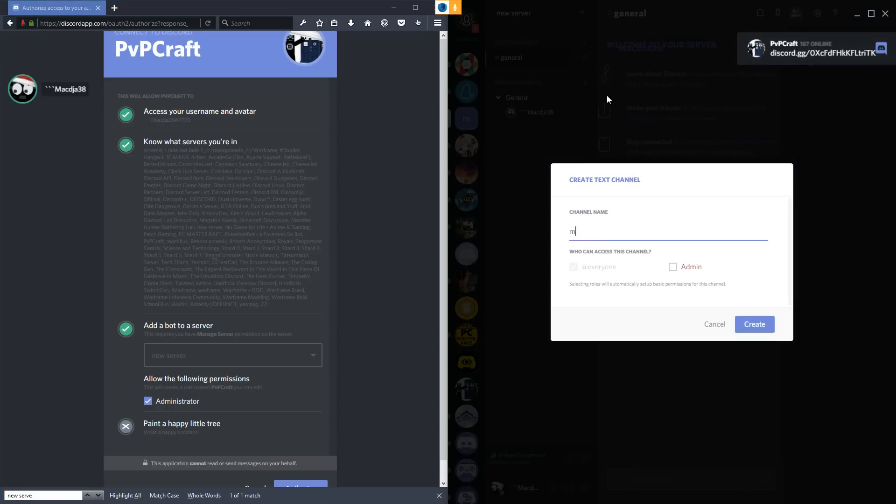
left_click(754, 324)
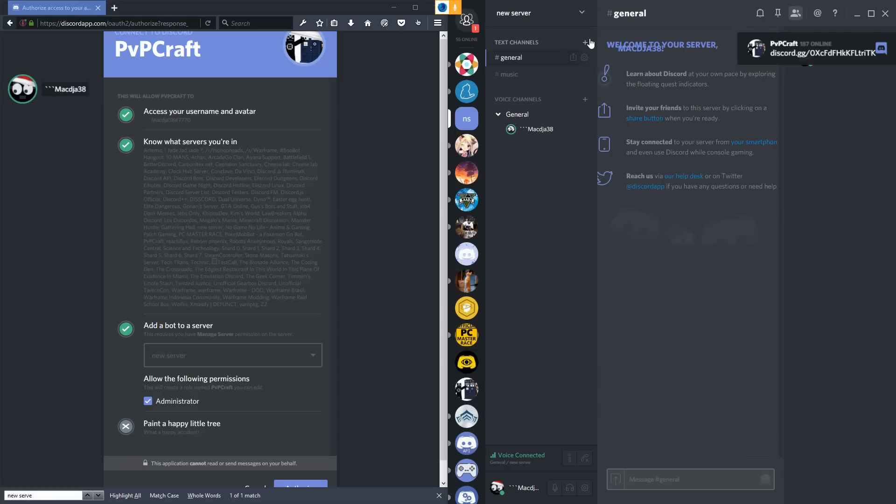
- Create a #minecraft text channel and bring up the server's options
left_click(584, 42)
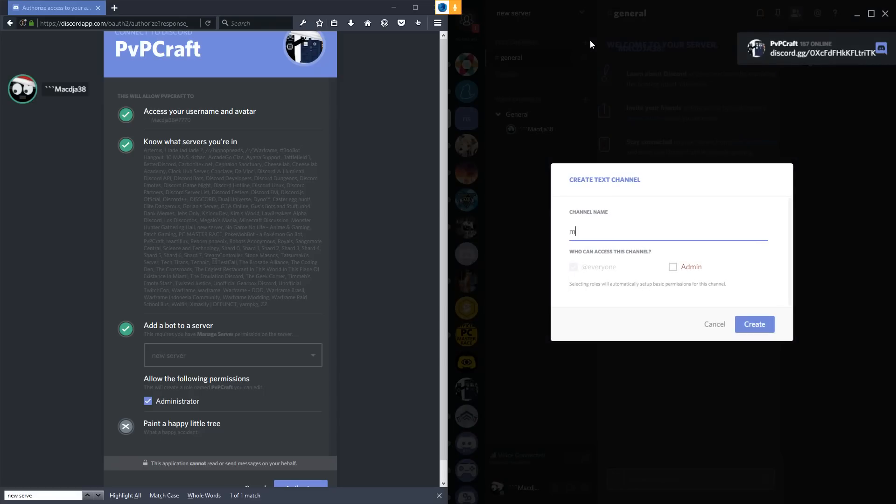
left_click(754, 324)
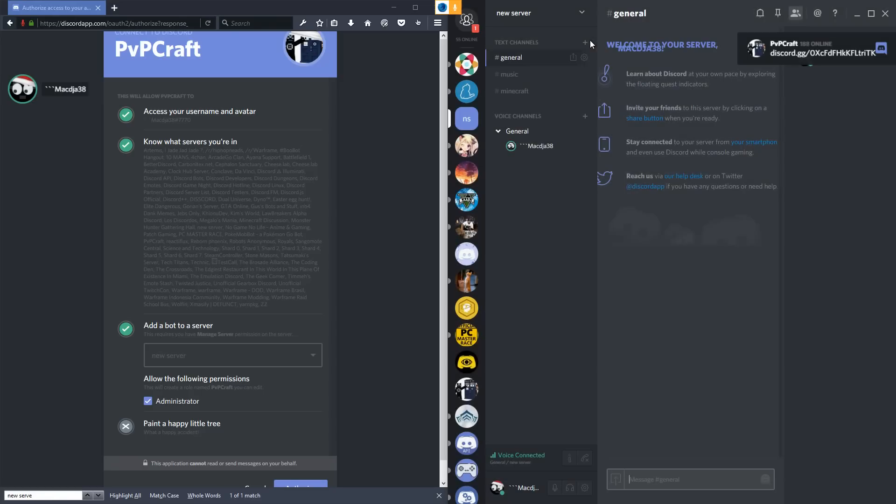
left_click(584, 42)
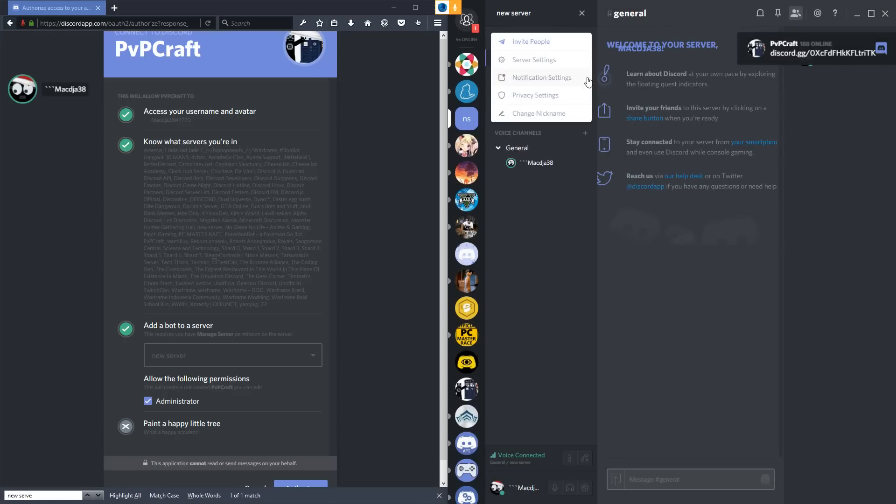
- Add a 'dj' role and another new role in Server Settings > Roles
left_click(533, 60)
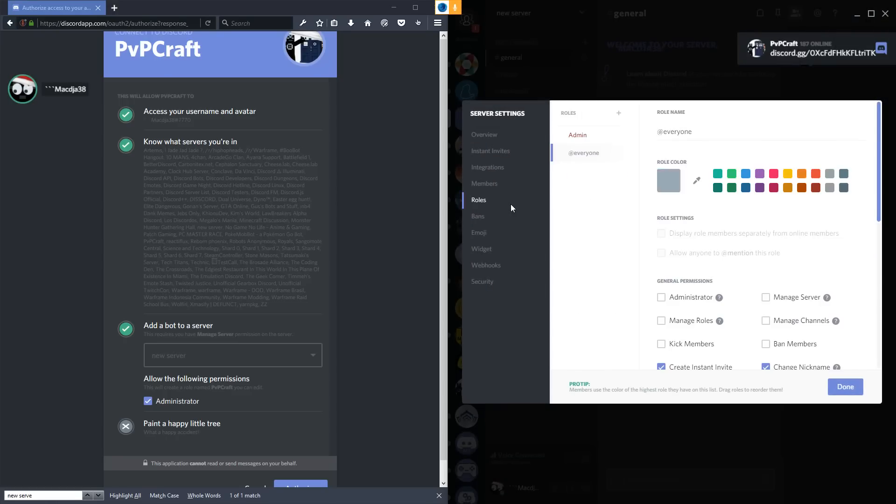
left_click(617, 113)
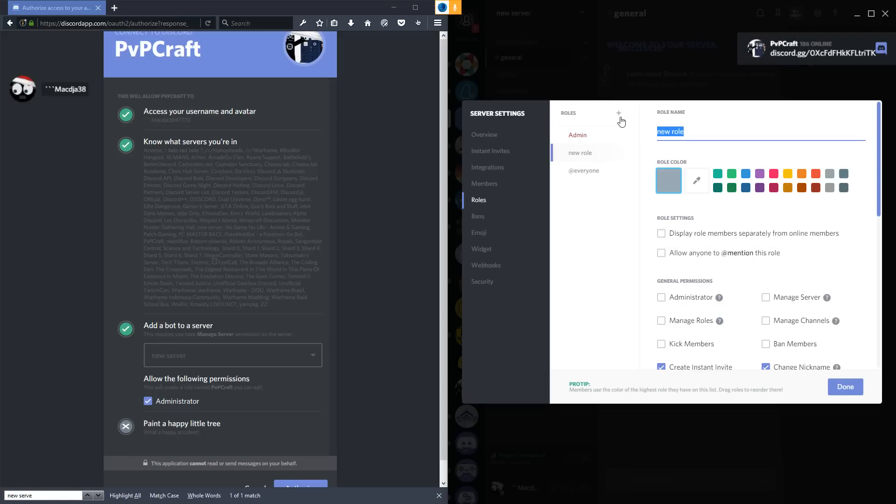
type("dj")
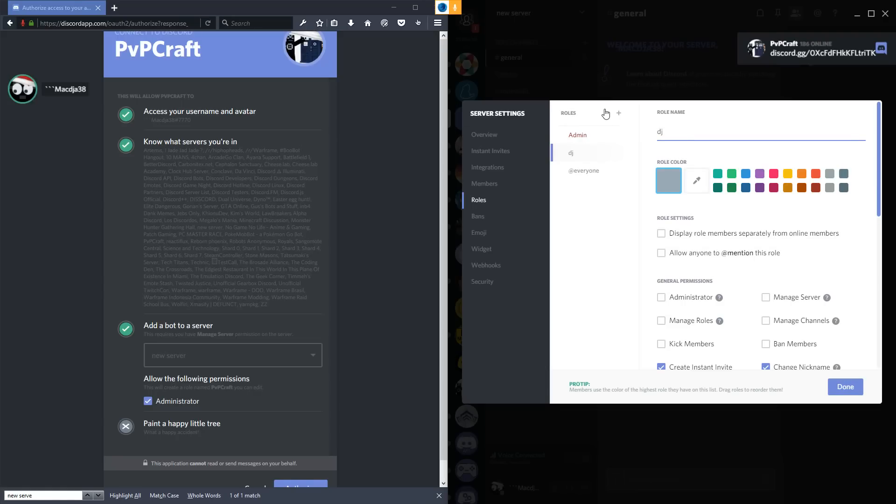
left_click(619, 113)
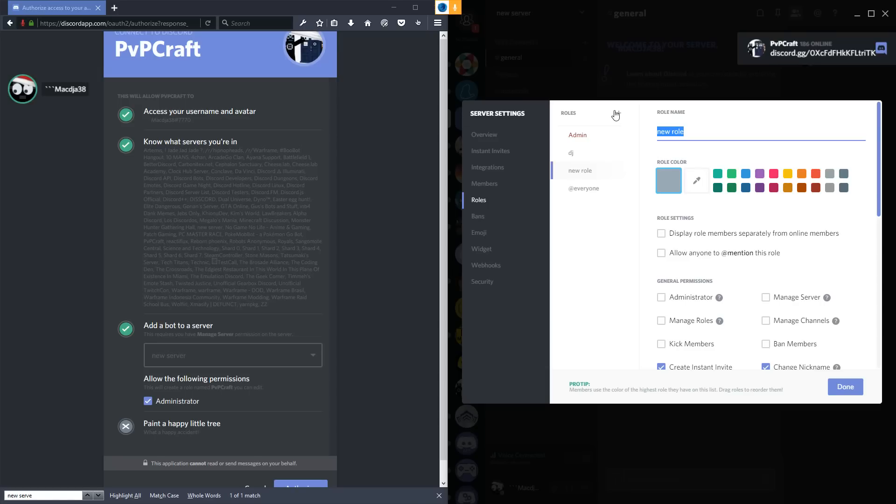
type("us")
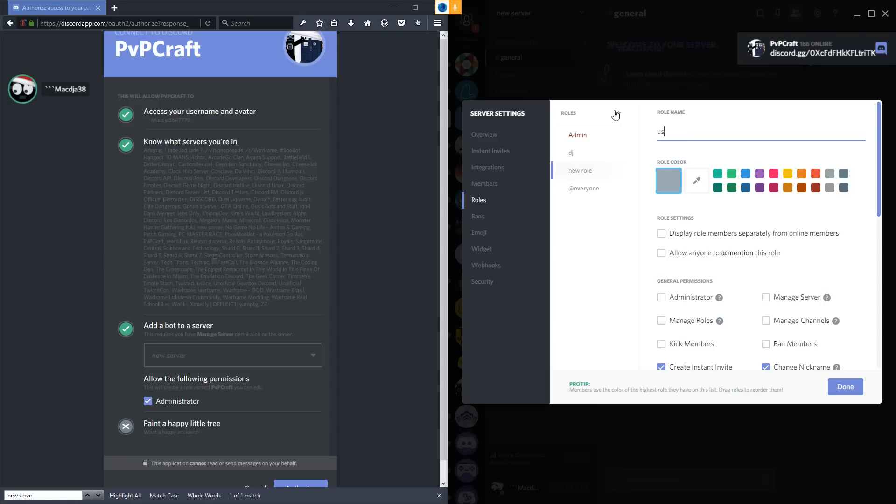
left_click(844, 386)
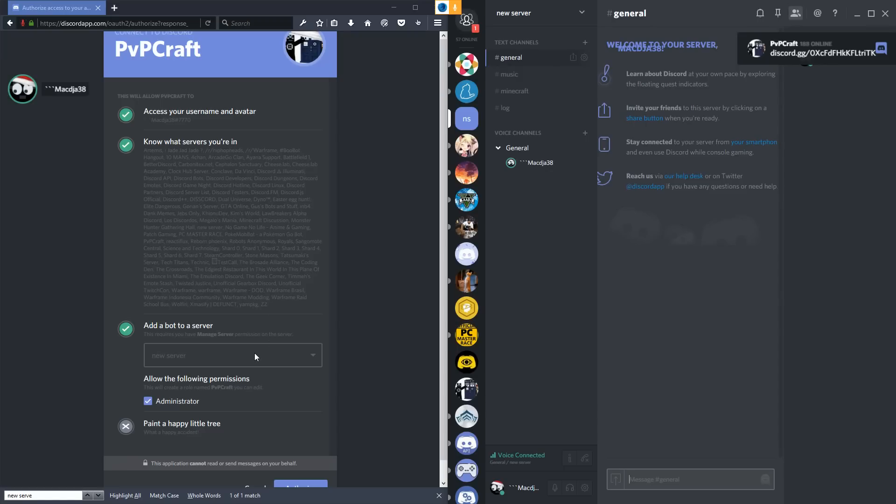
mouse_move(342, 282)
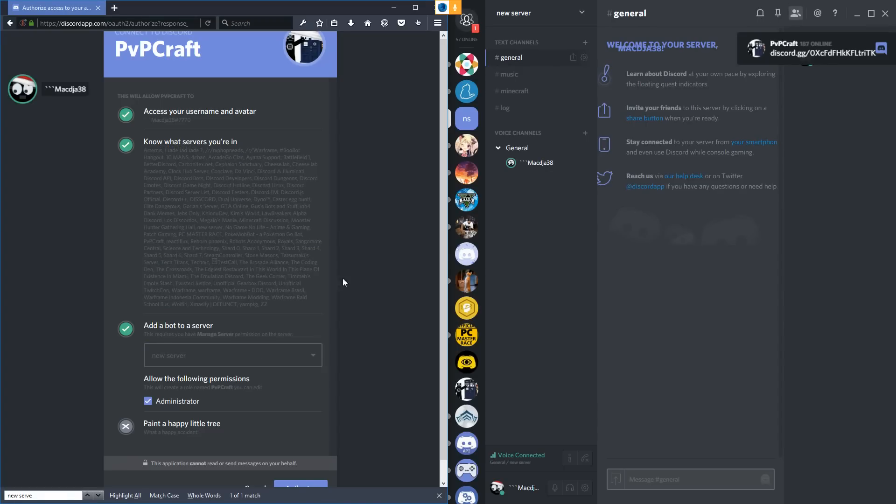
- Authorize PvPCraft to join the new server from its OAuth page
scroll("down", 3)
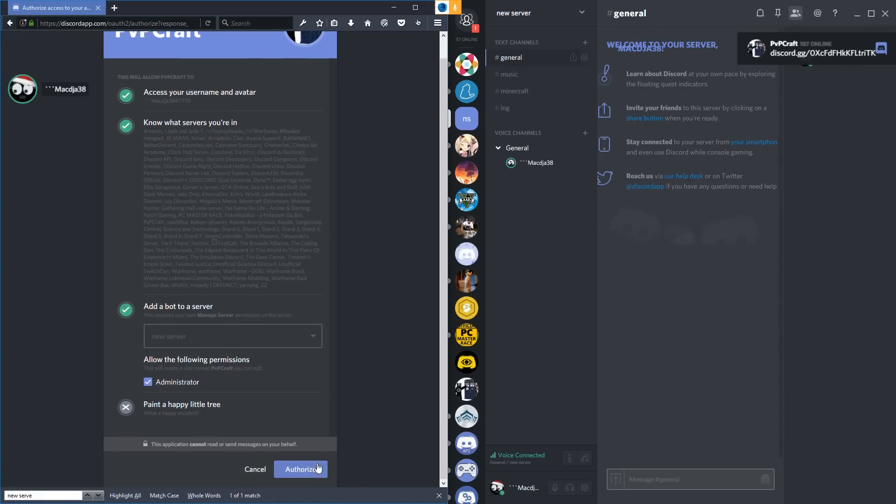
left_click(300, 469)
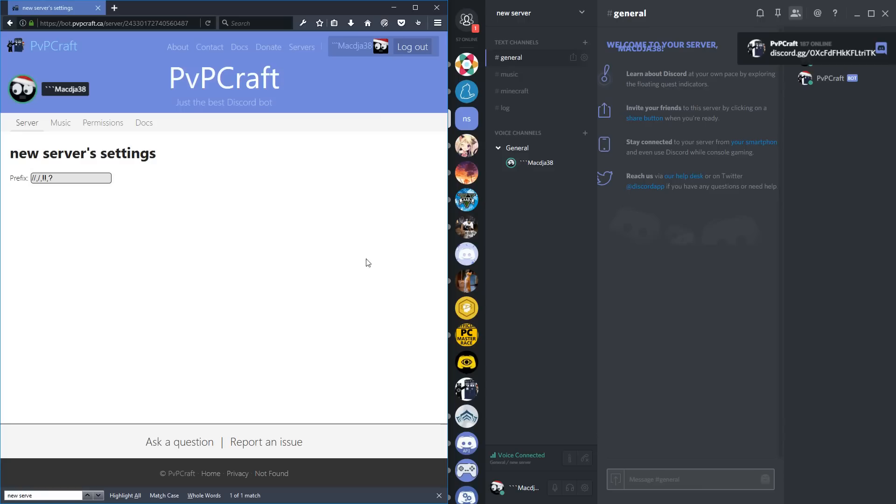
mouse_move(105, 140)
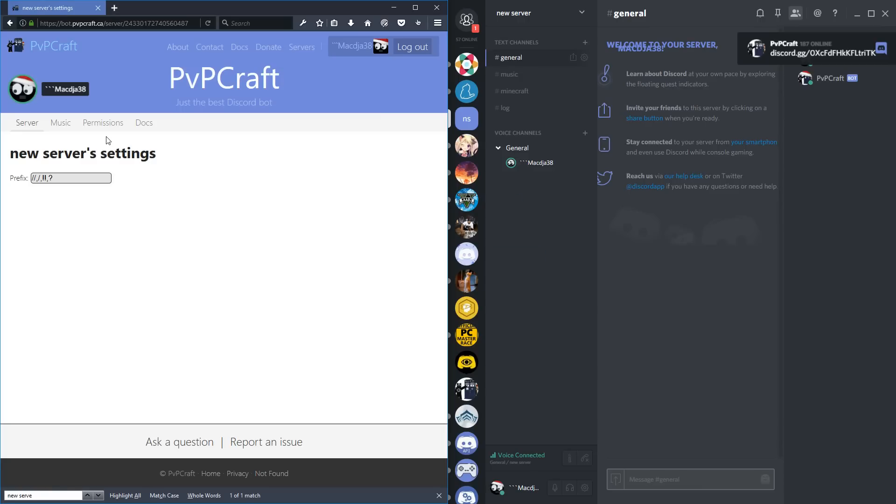
- Add '*' to the server's command prefixes after browsing the Permissions and Music pages
left_click(103, 122)
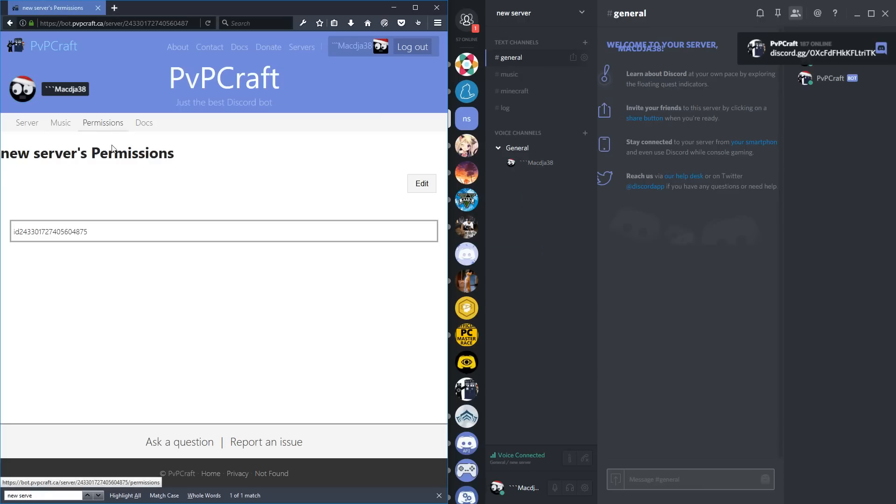
left_click(60, 122)
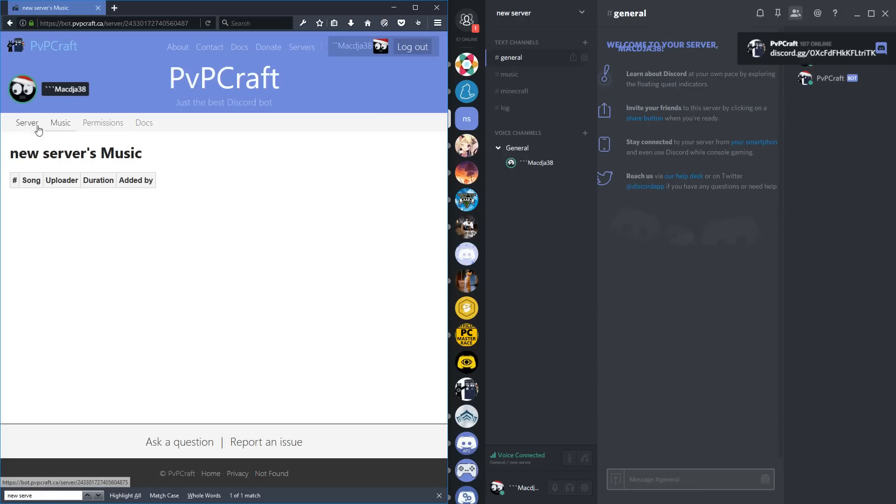
left_click(26, 122)
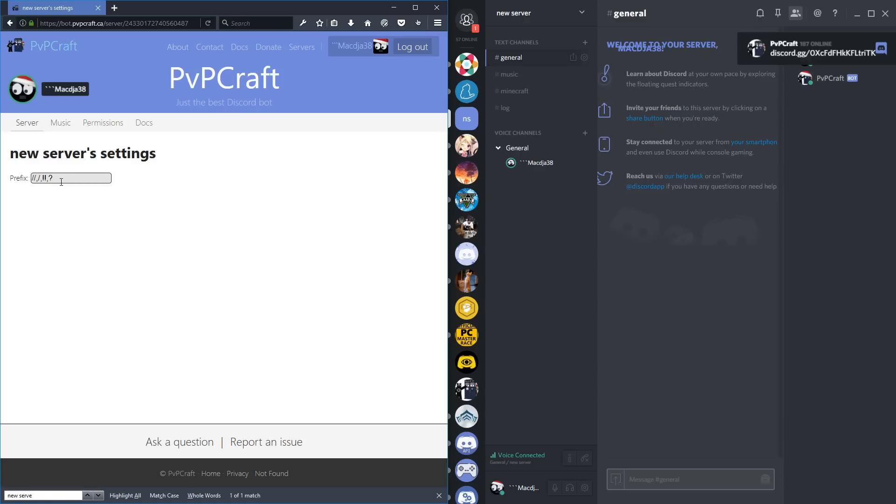
triple_click(70, 177)
type(",*")
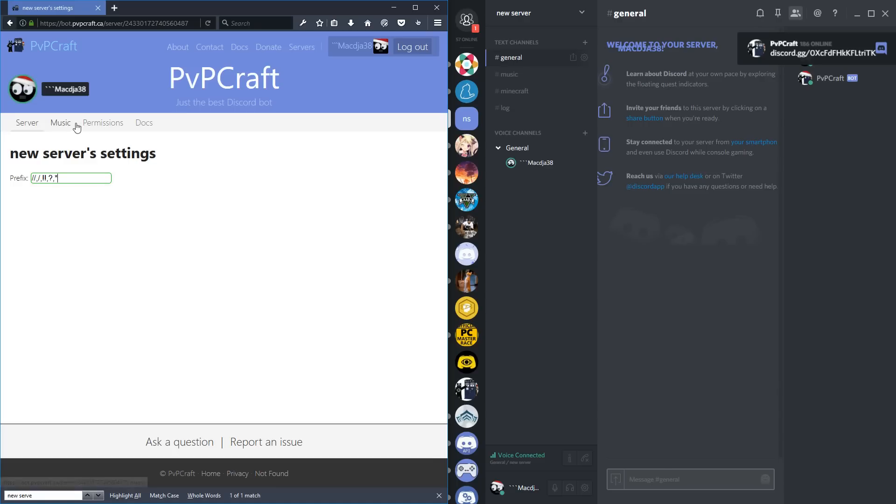
left_click(103, 122)
type("1")
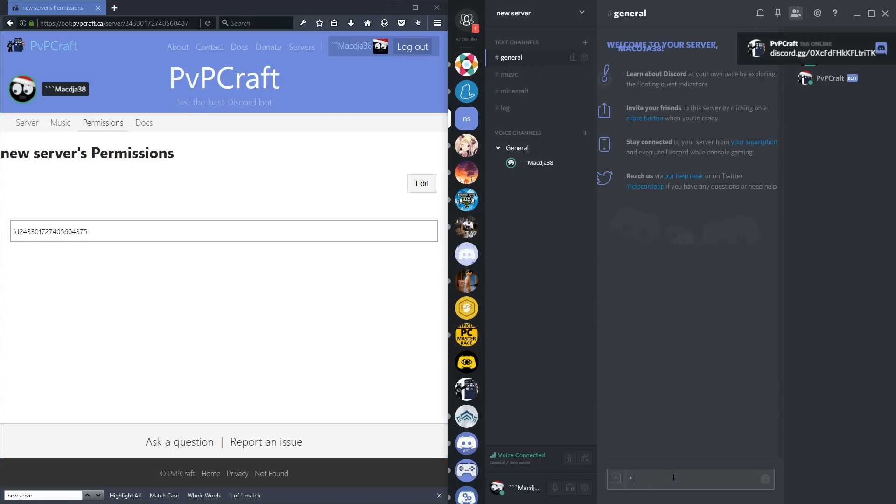
type("h")
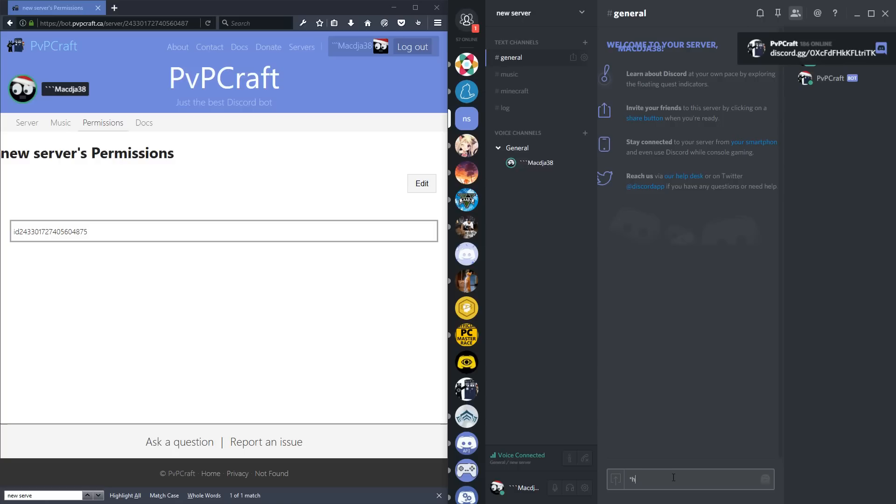
key("Return")
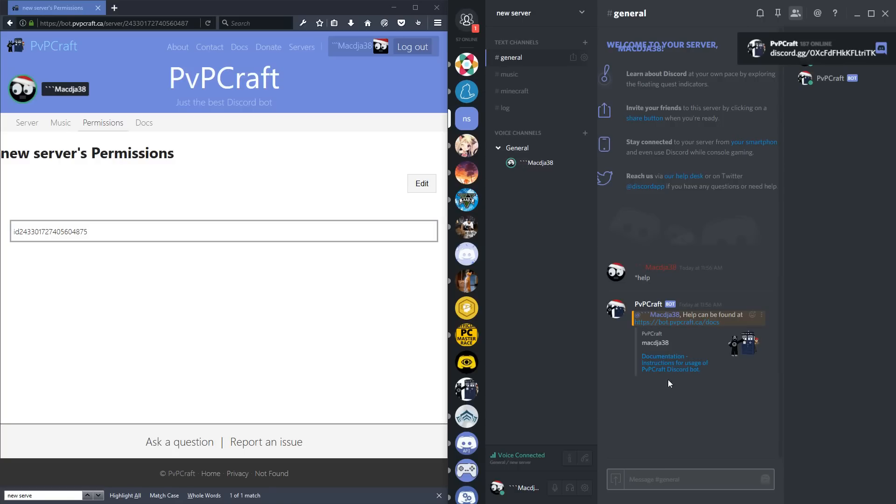
mouse_move(674, 363)
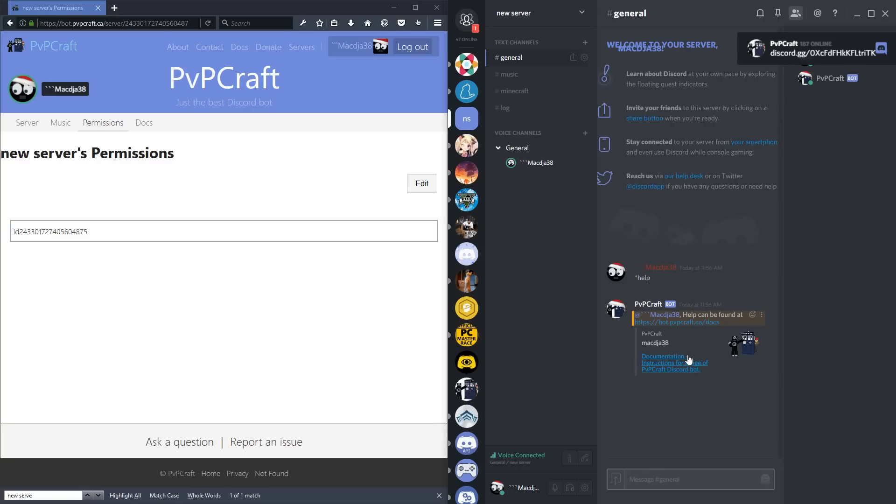
mouse_move(459, 215)
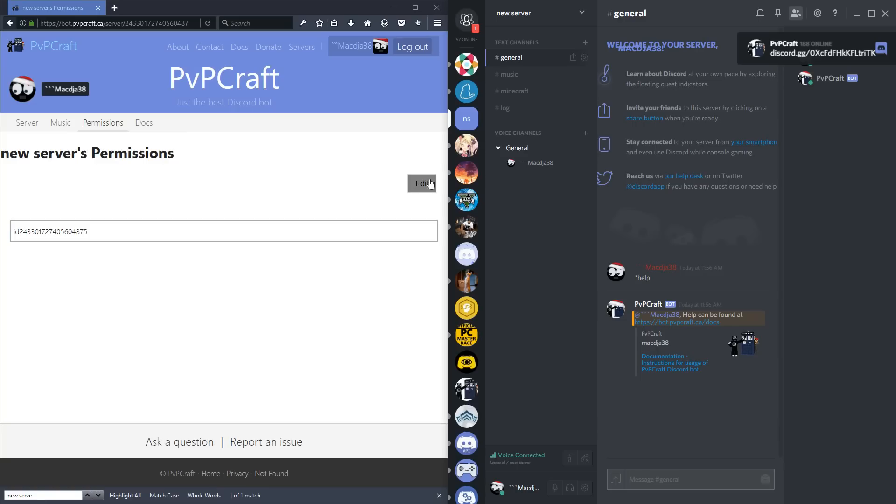
- Draft a permission rule targeting #music with the music.* node
left_click(507, 75)
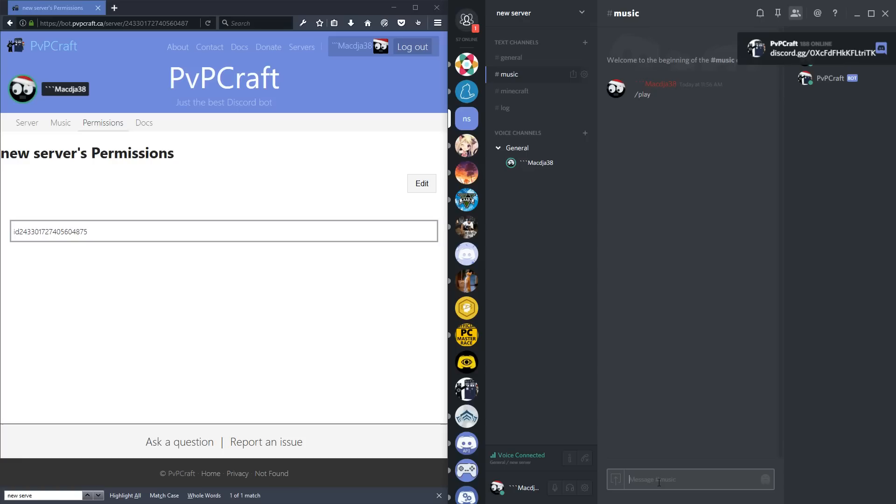
left_click(421, 184)
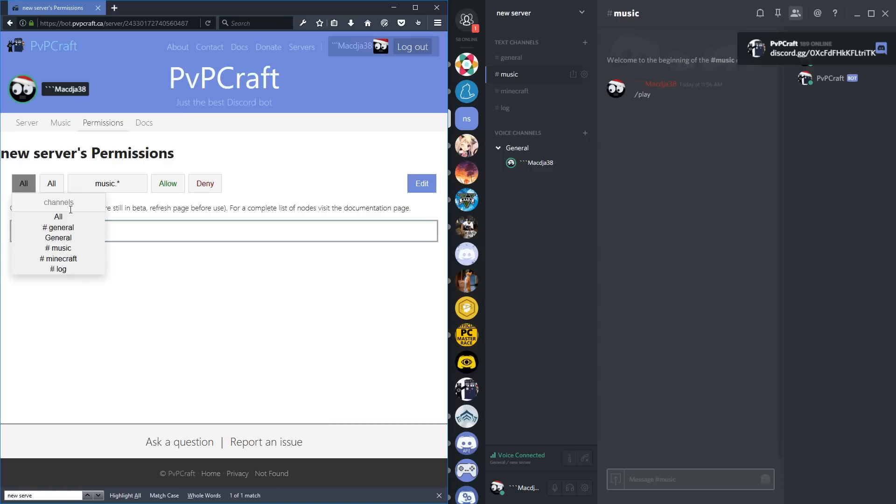
left_click(58, 247)
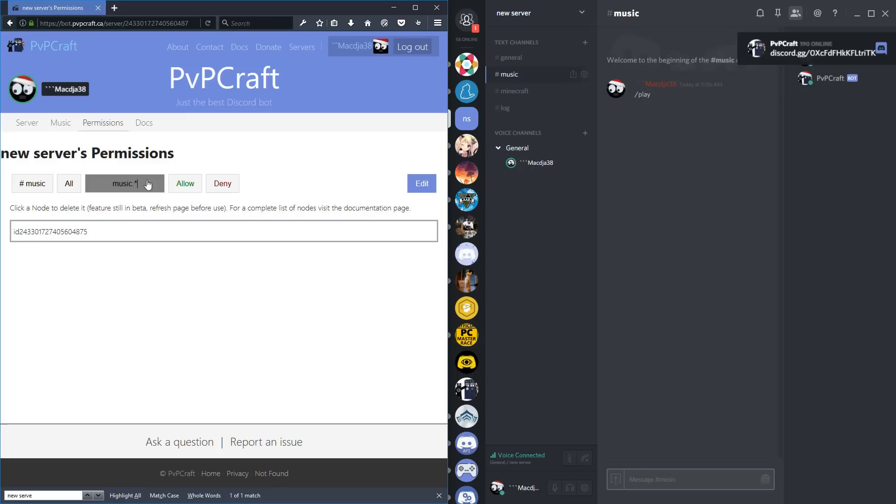
right_click(143, 122)
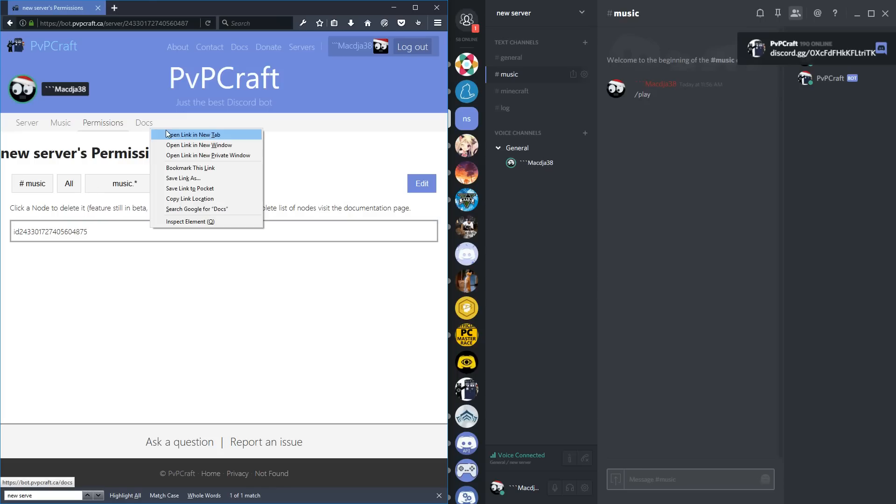
- View the music command nodes in the docs opened in a new tab, then return to permissions
left_click(193, 134)
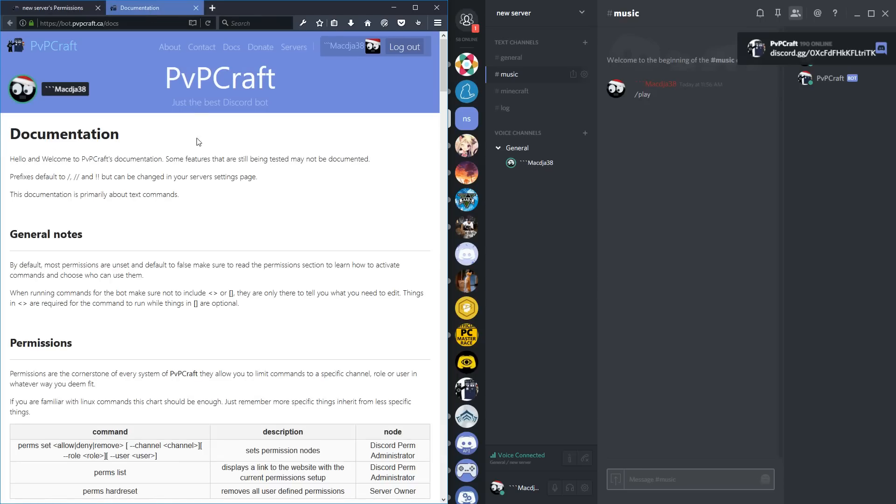
scroll("down", 3)
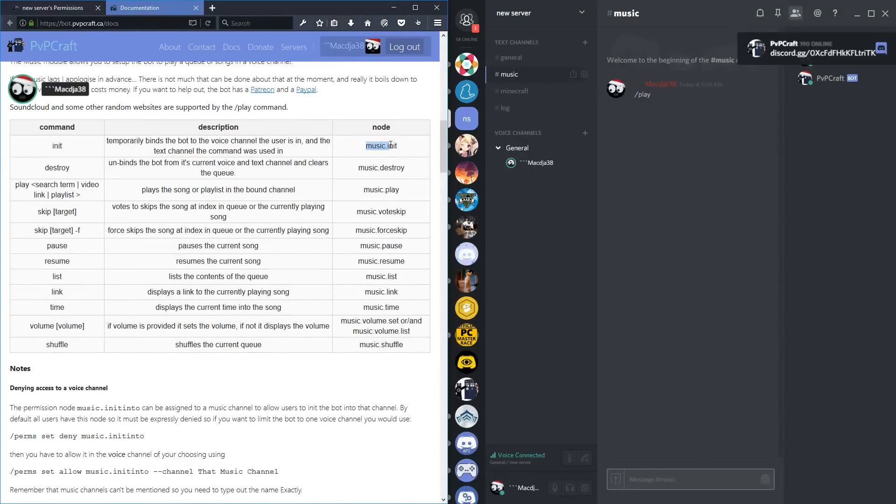
mouse_move(381, 168)
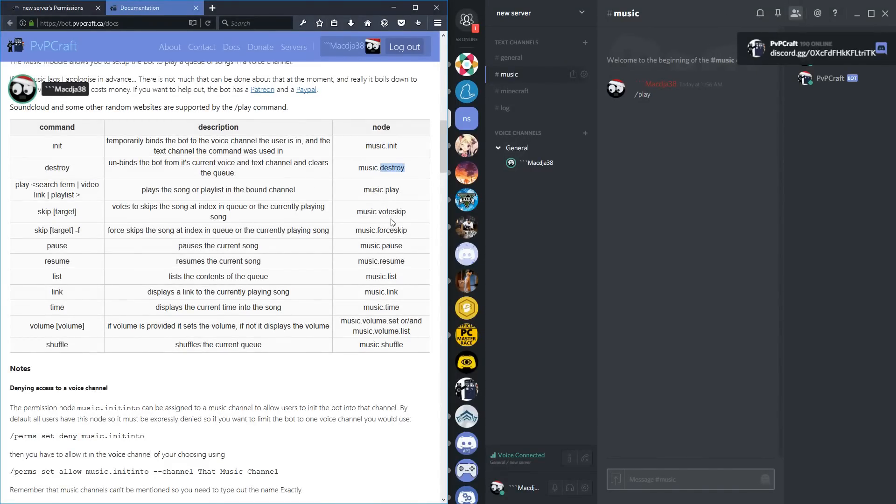
mouse_move(389, 239)
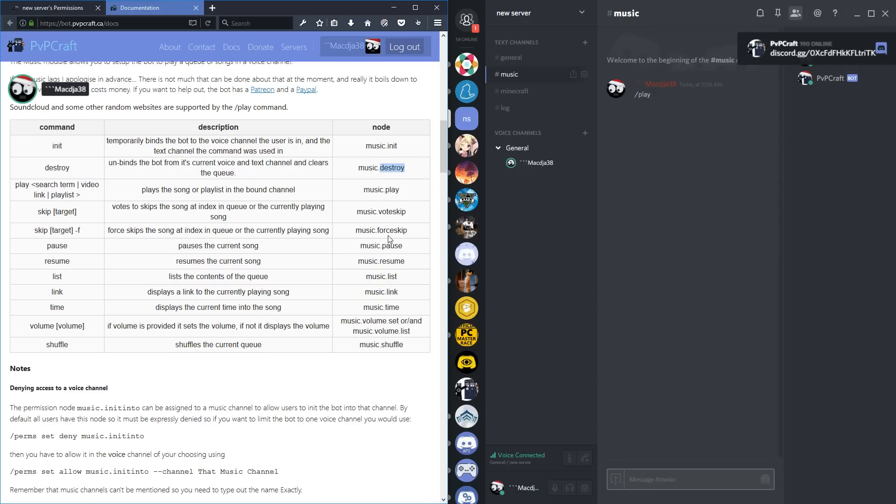
mouse_move(383, 159)
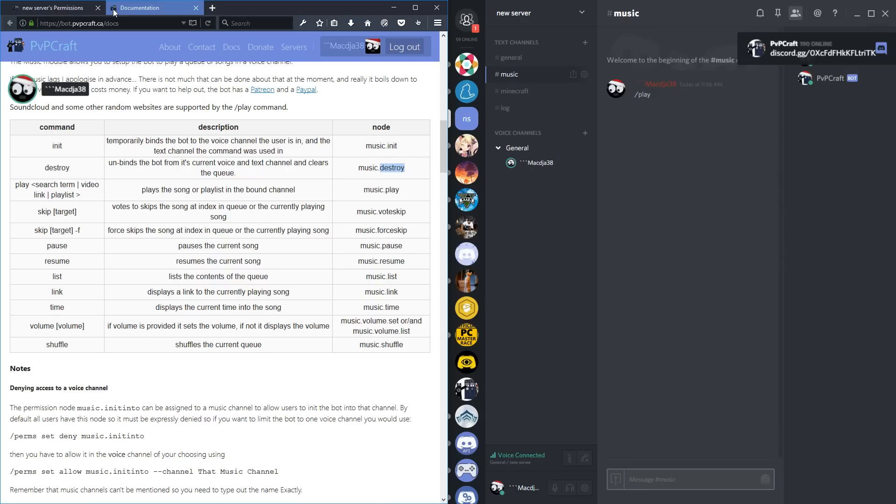
left_click(51, 7)
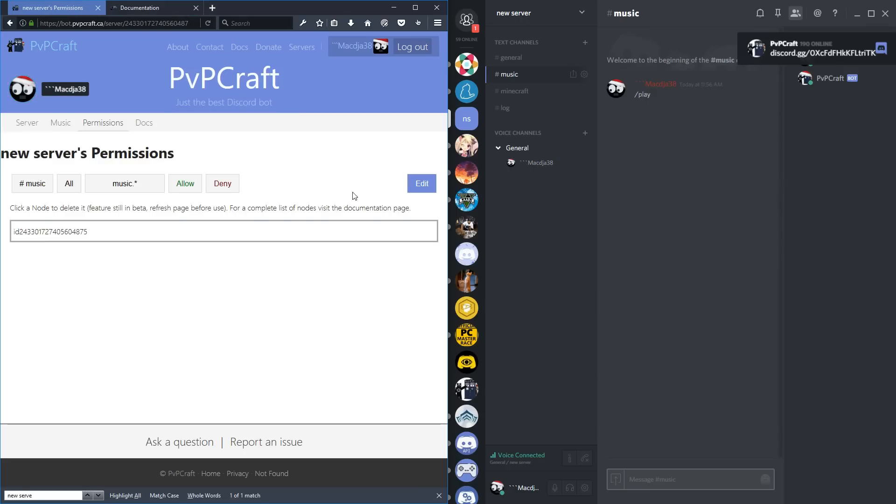
- Allow music.* in #music, then send '/play royalte free classical music' in Discord
left_click(422, 183)
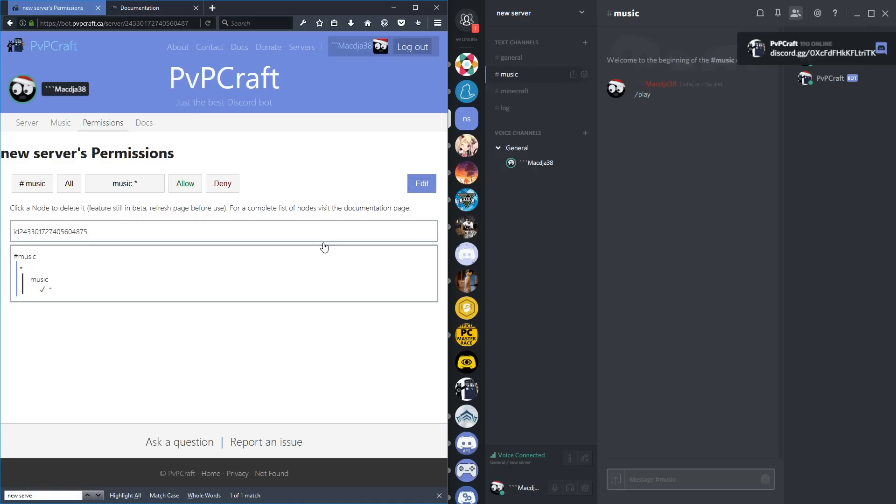
mouse_move(38, 261)
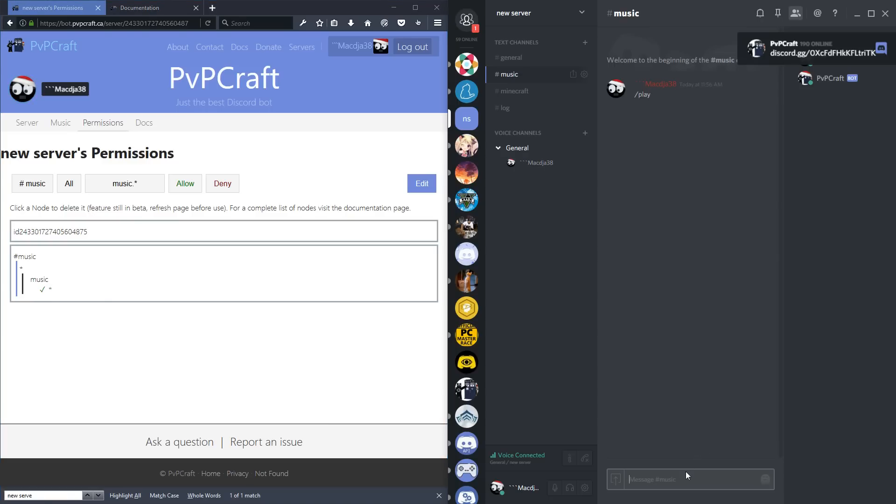
type("/play")
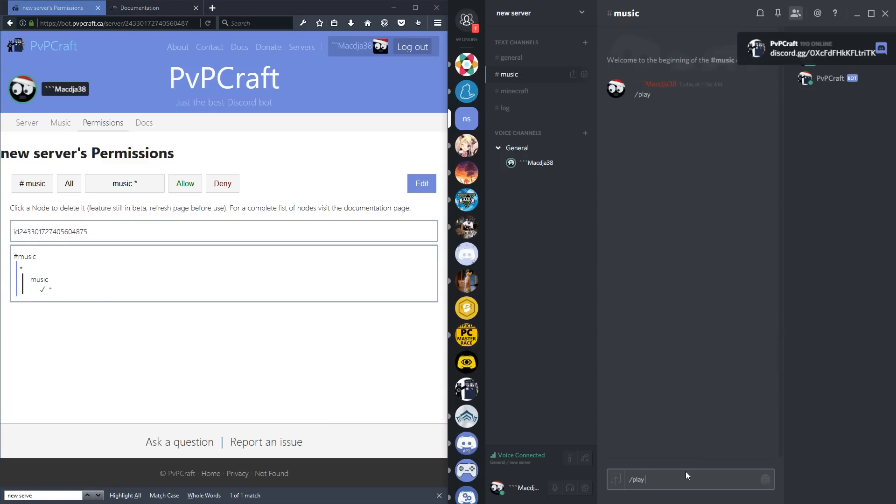
type("royalte free")
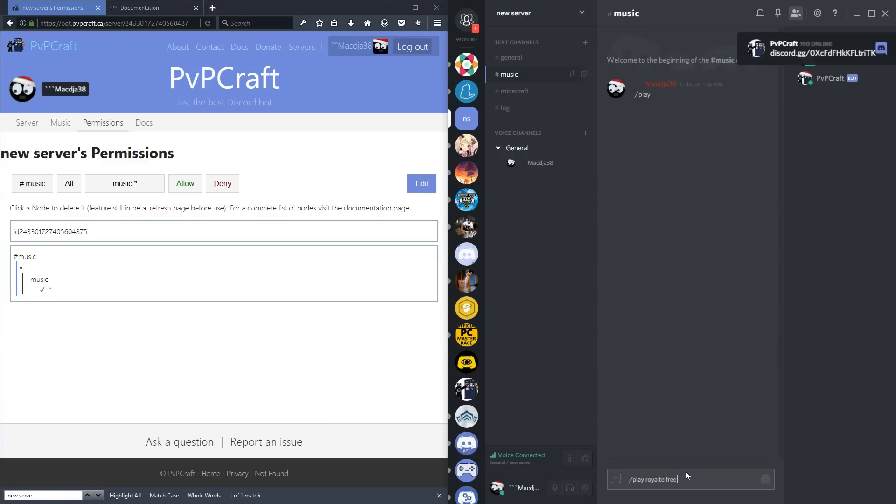
key("Return")
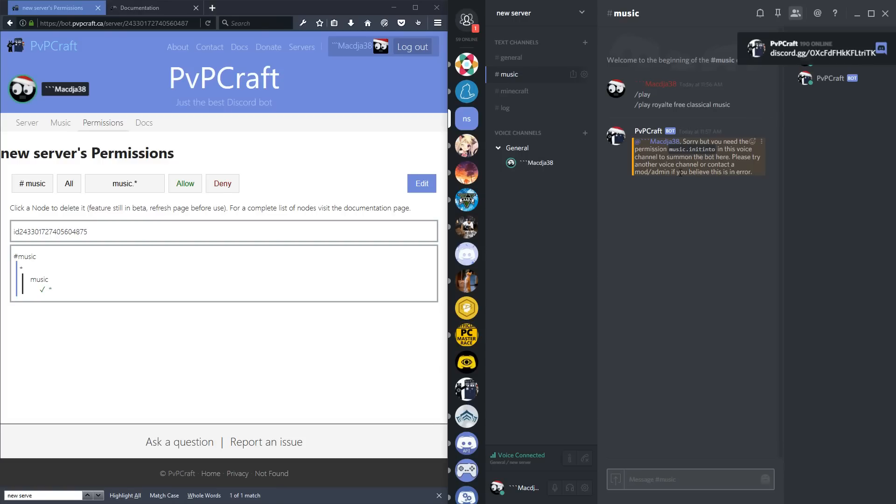
mouse_move(689, 222)
type("initinto")
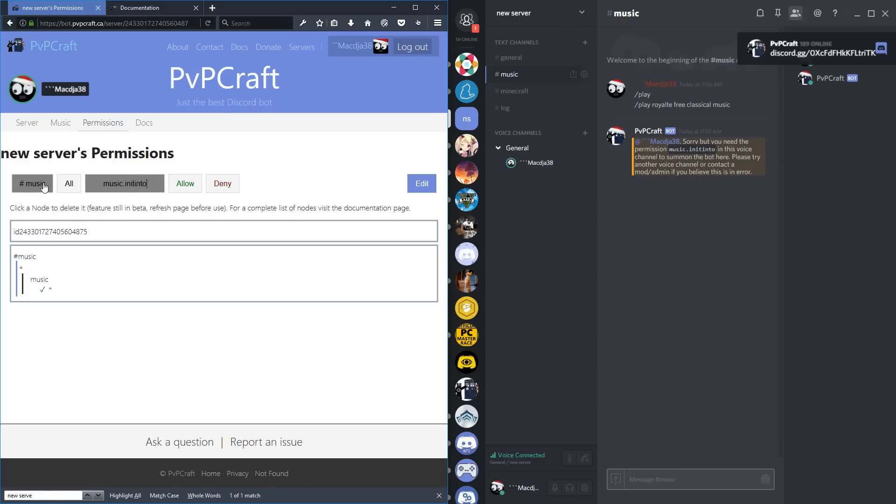
- Allow music.initinto in the General voice channel
left_click(31, 184)
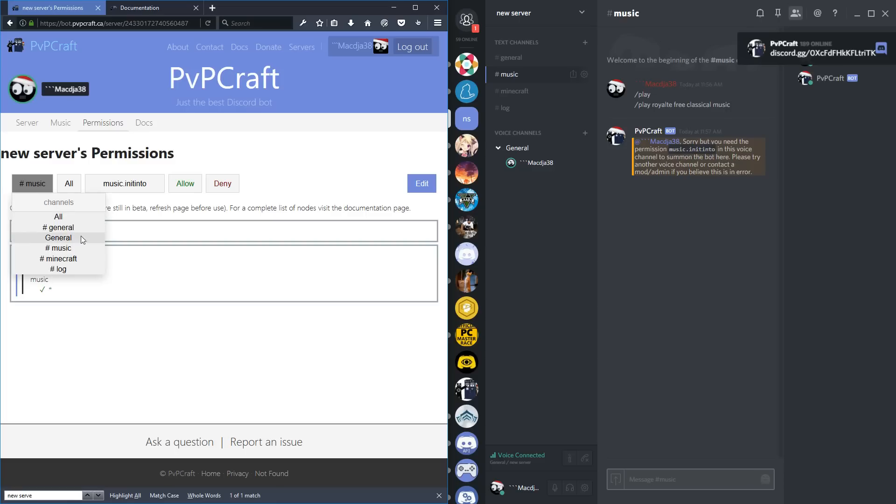
mouse_move(522, 145)
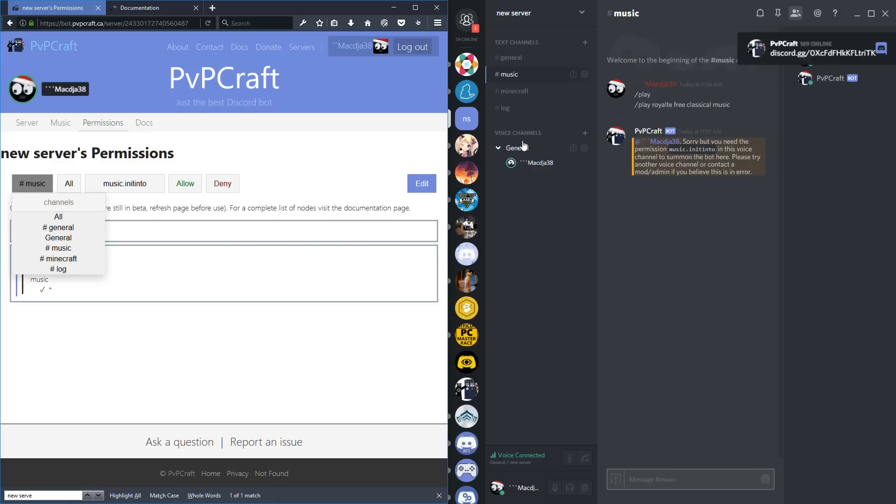
left_click(58, 238)
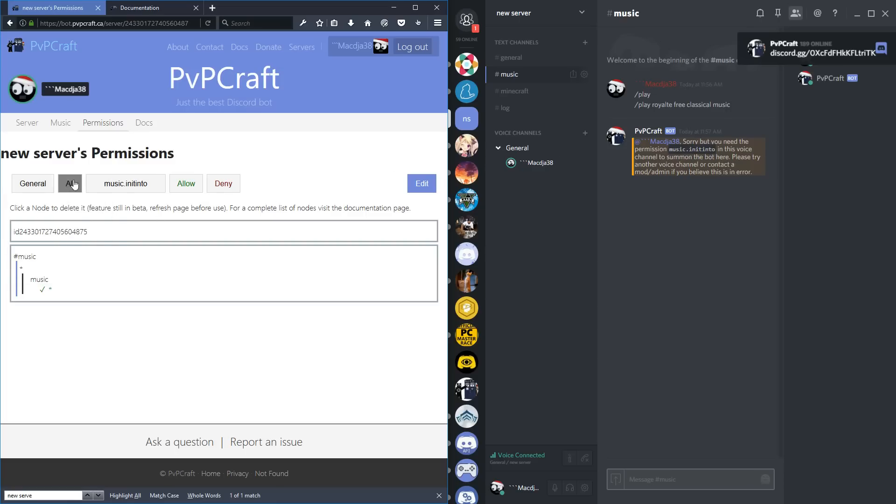
left_click(69, 184)
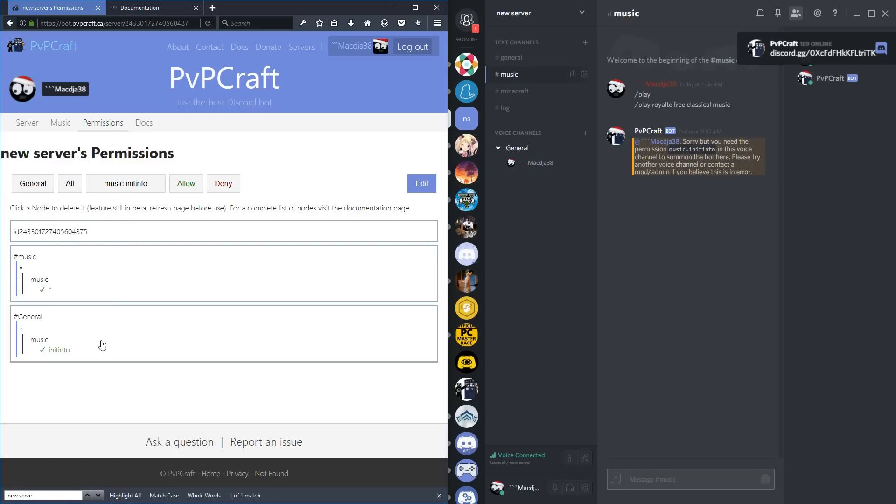
mouse_move(27, 332)
type("/play r")
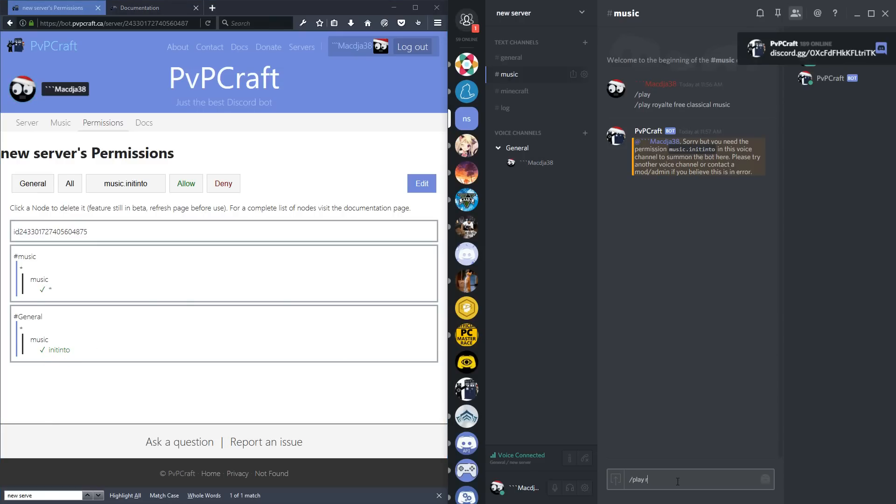
- Send the '/play royalte free classical' request again in #music
type("oyalte free cl")
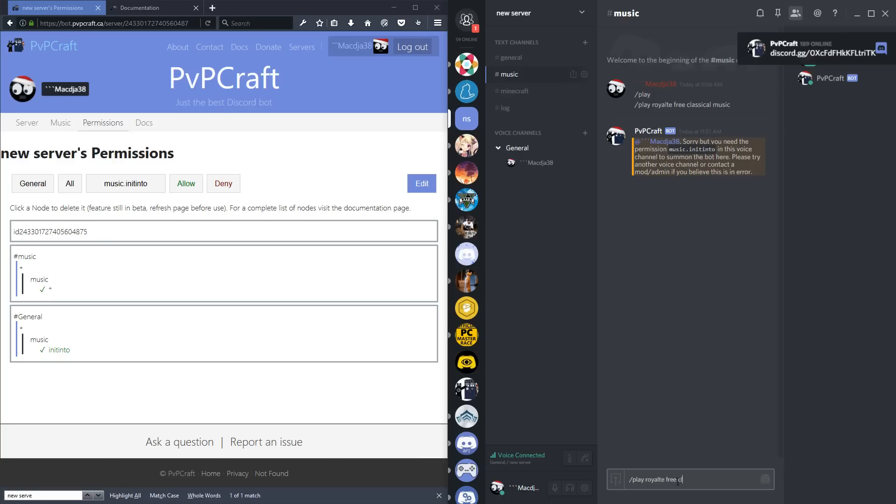
key("Return")
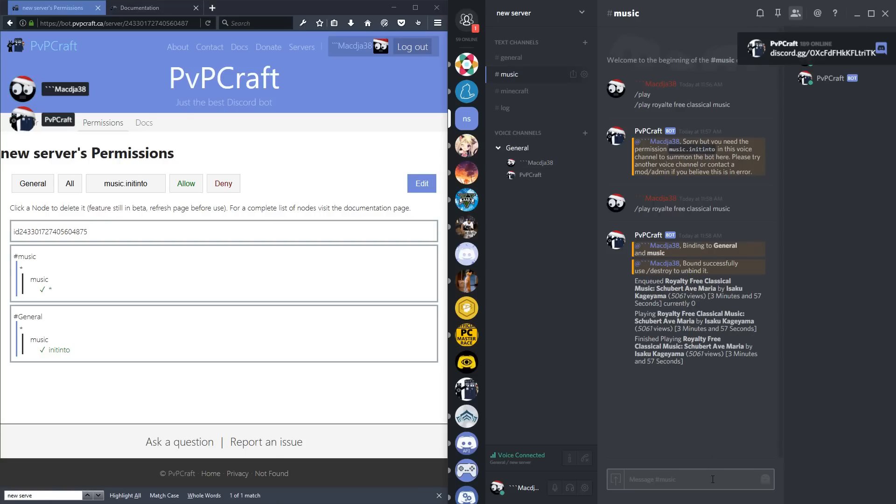
type("/play ro")
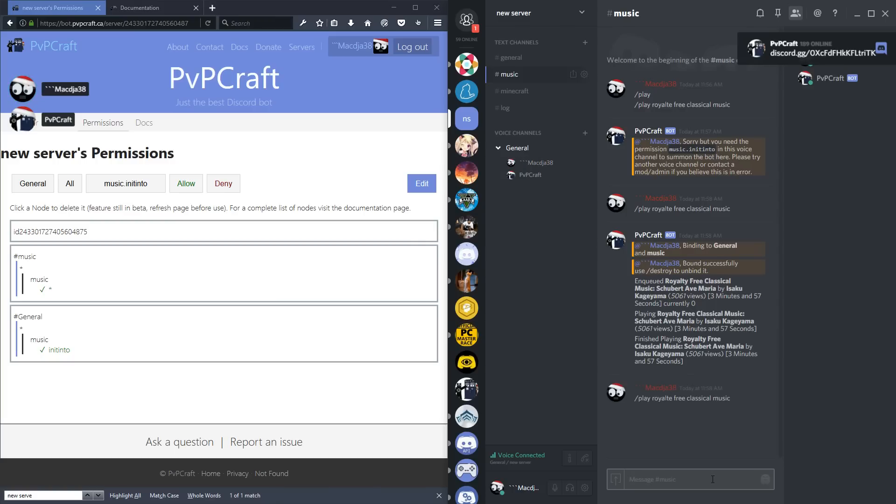
scroll("down", 3)
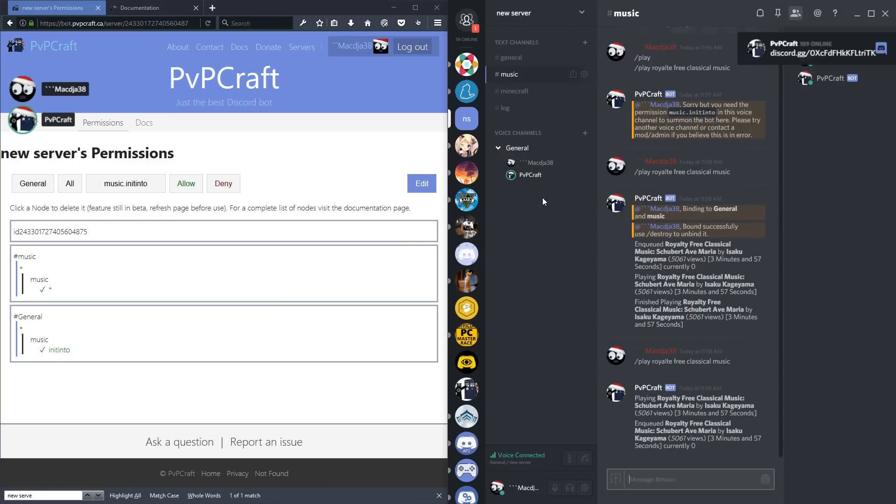
scroll("down", 3)
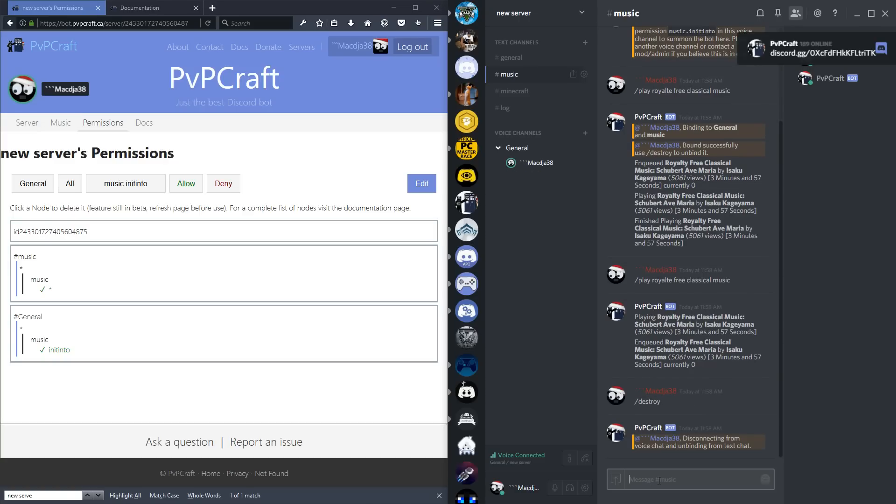
mouse_move(681, 261)
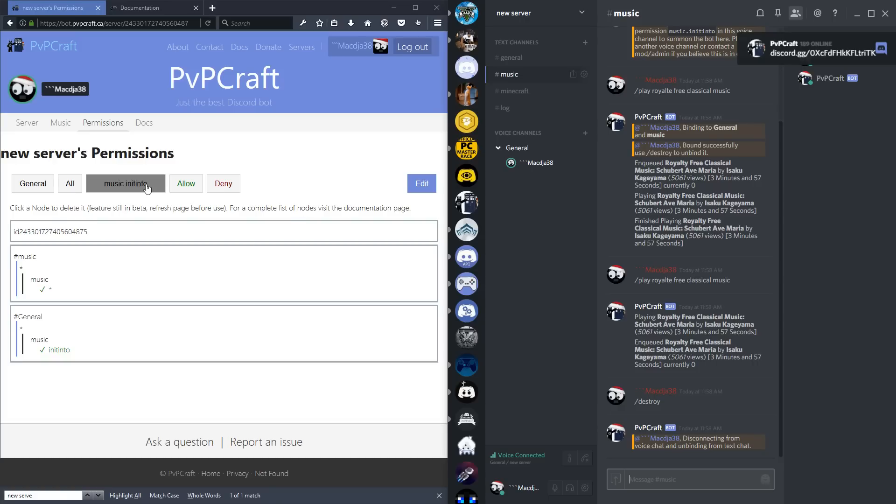
- Deny music.destroy and music.forceskip for everyone in #music
double_click(136, 184)
type("destroy")
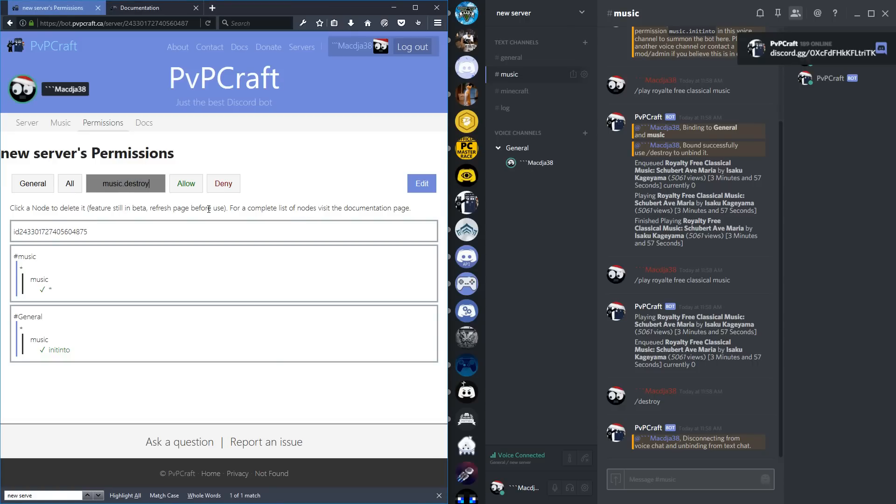
left_click(33, 184)
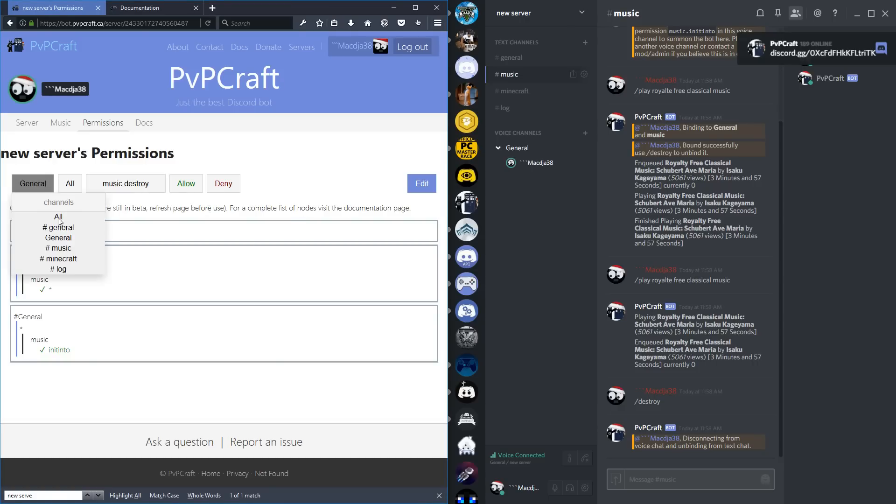
left_click(57, 247)
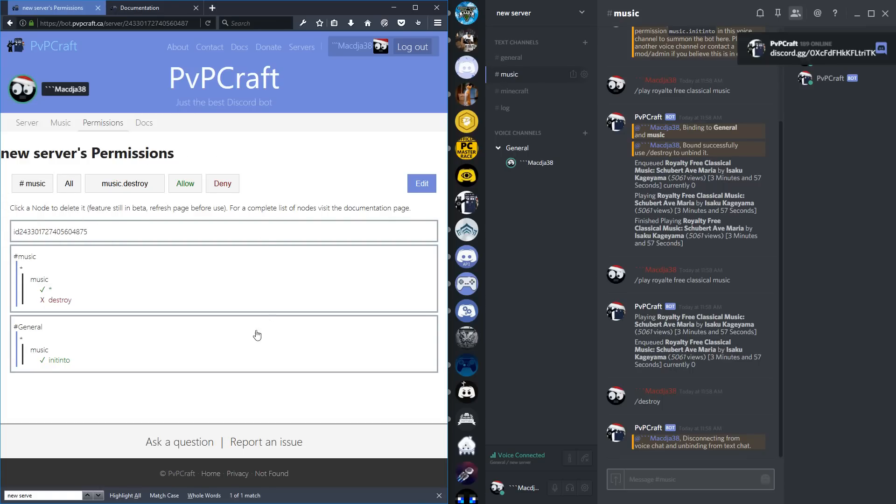
mouse_move(48, 294)
type("forceskip")
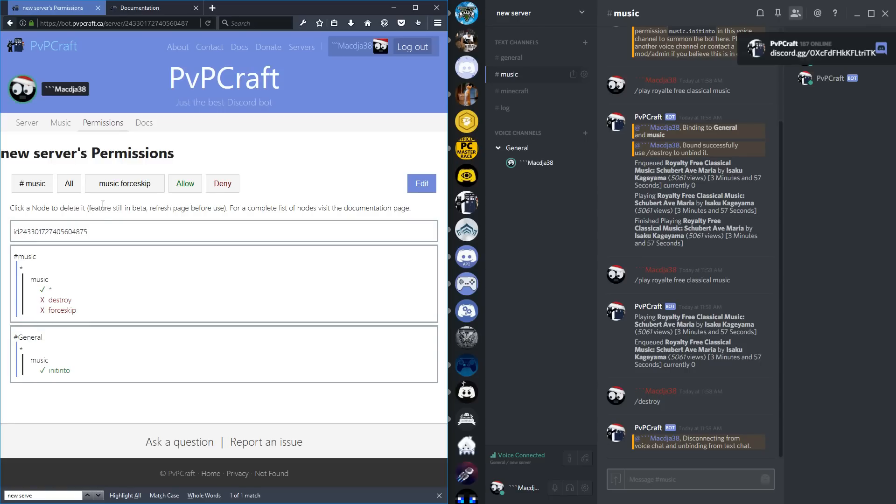
left_click(32, 184)
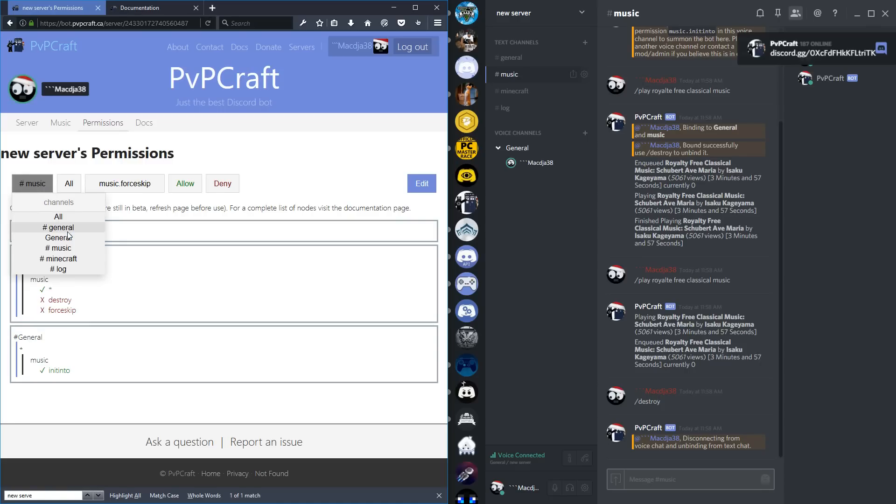
- Allow music.forceskip and music.destroy for the dj role in #music
left_click(68, 183)
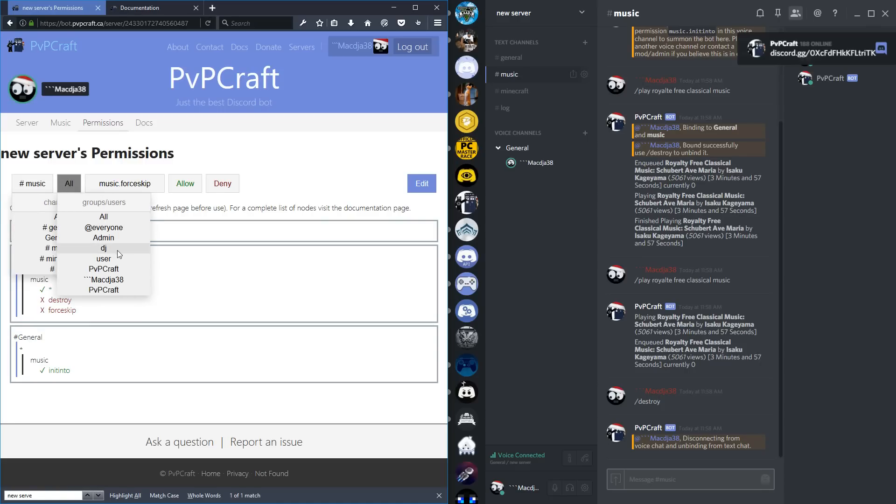
left_click(103, 248)
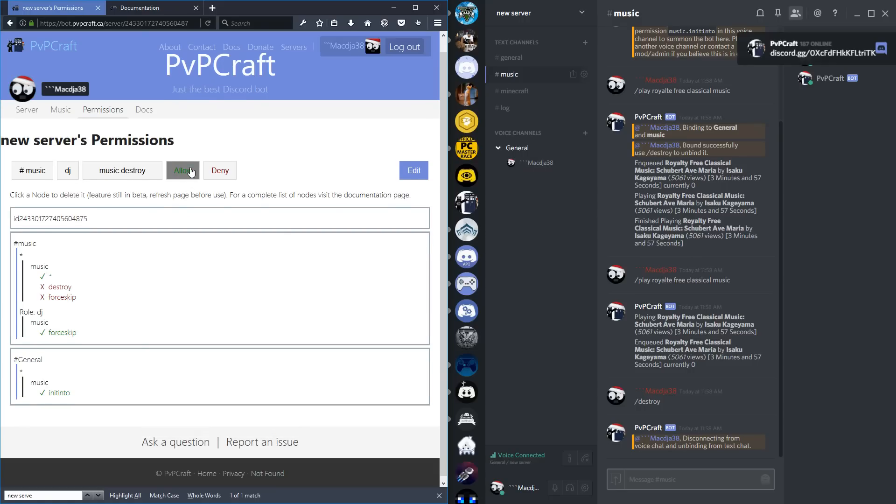
left_click(182, 170)
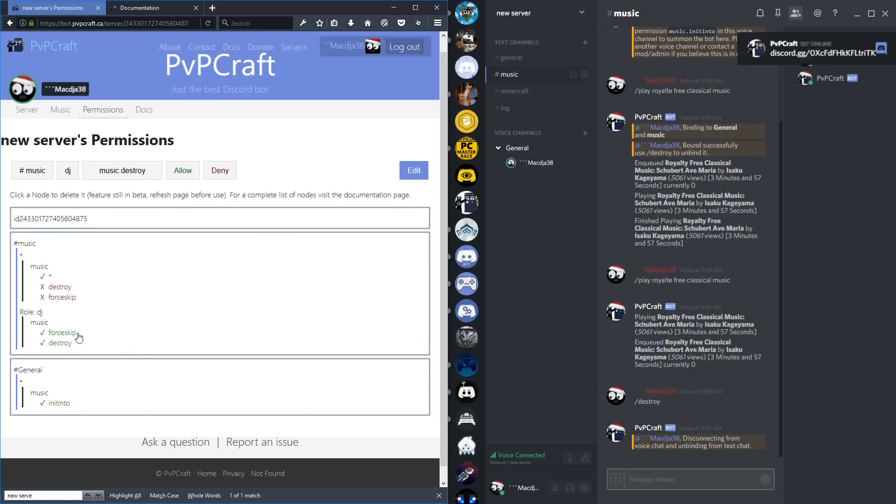
mouse_move(73, 270)
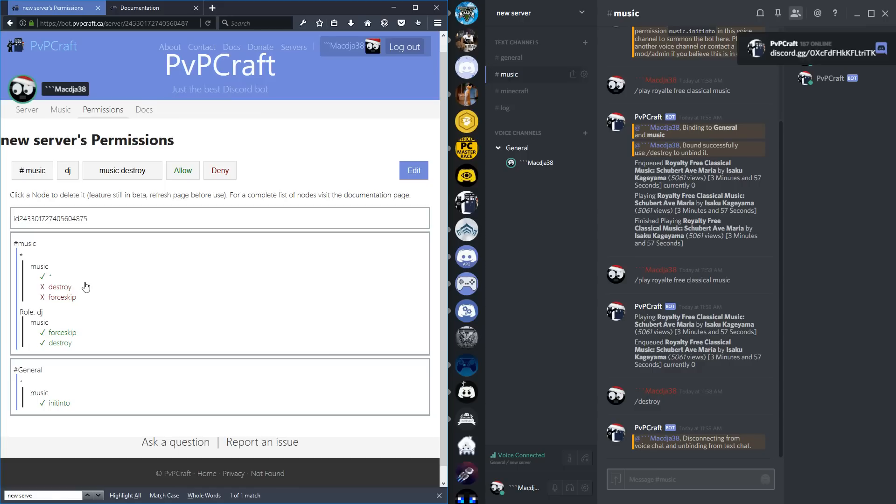
mouse_move(85, 301)
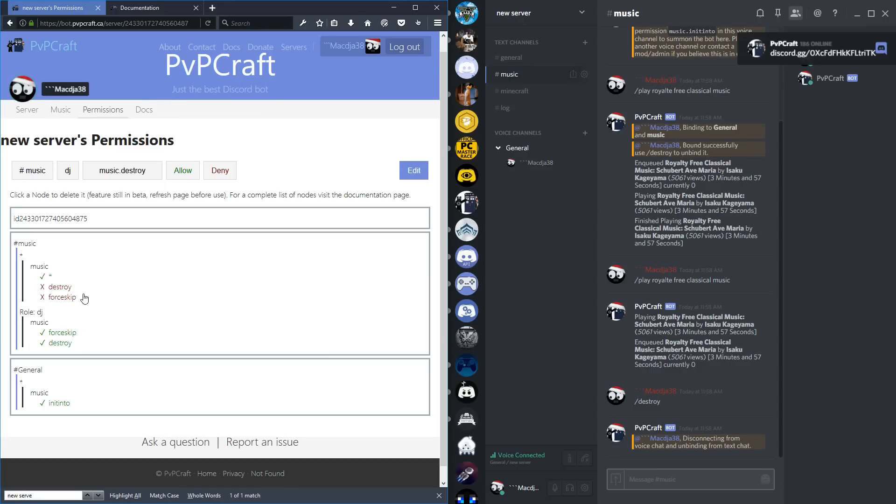
mouse_move(507, 108)
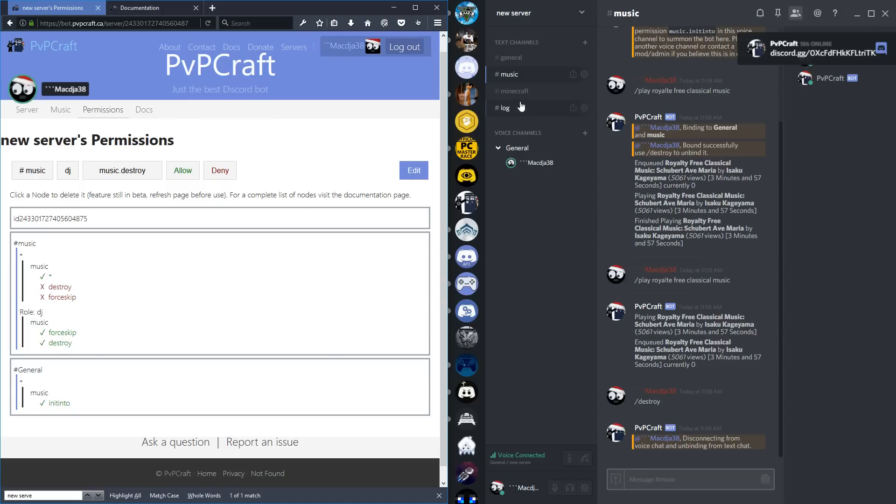
- Add a rule allowing minecraft.* for everyone in the #minecraft channel
scroll("down", 3)
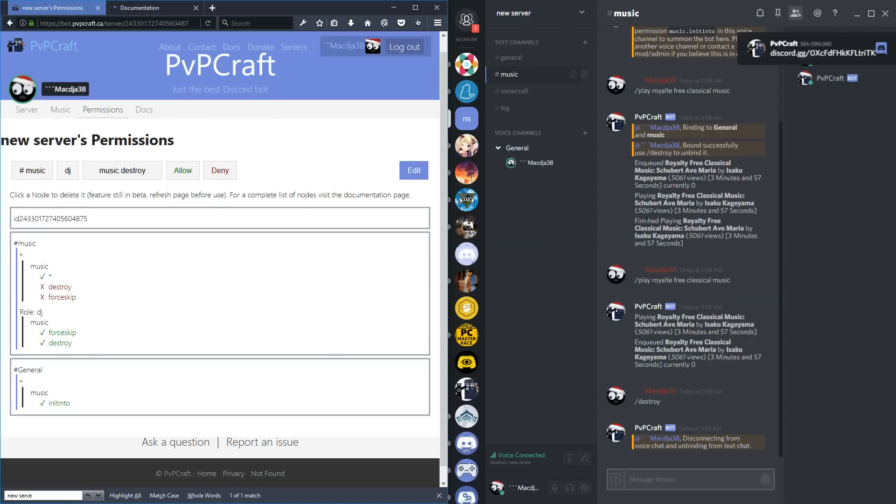
left_click(513, 90)
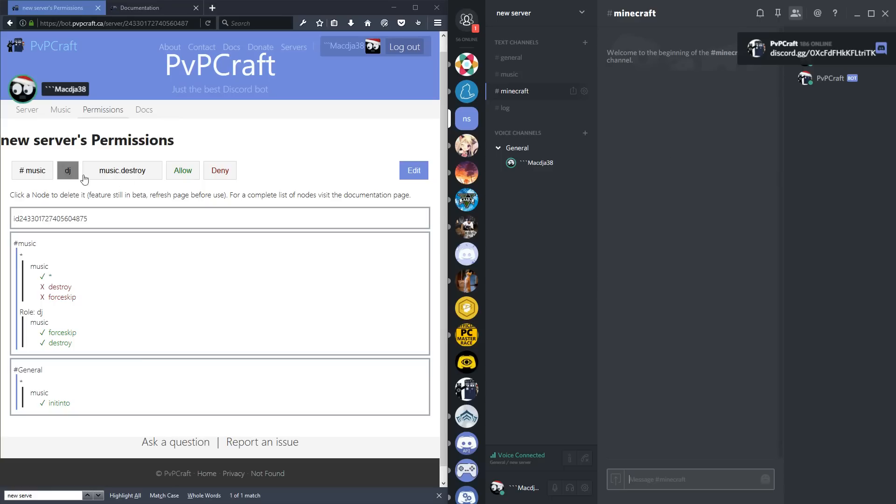
left_click(149, 8)
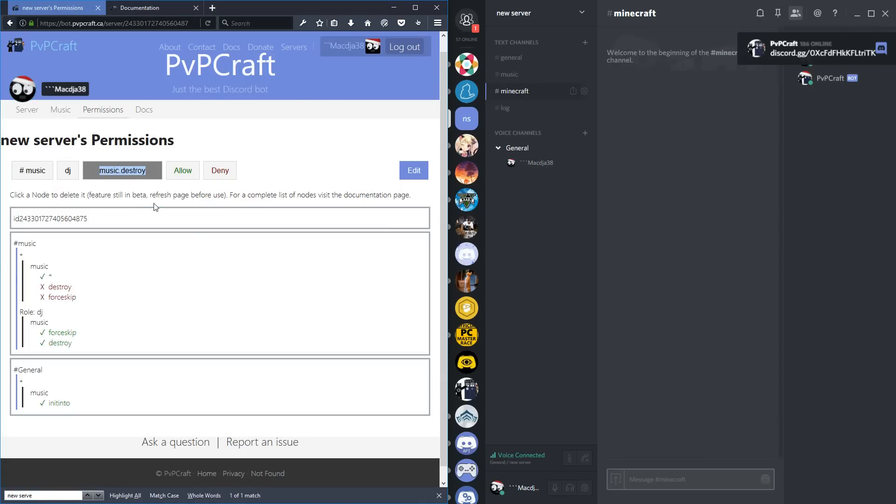
type("minecraft.*")
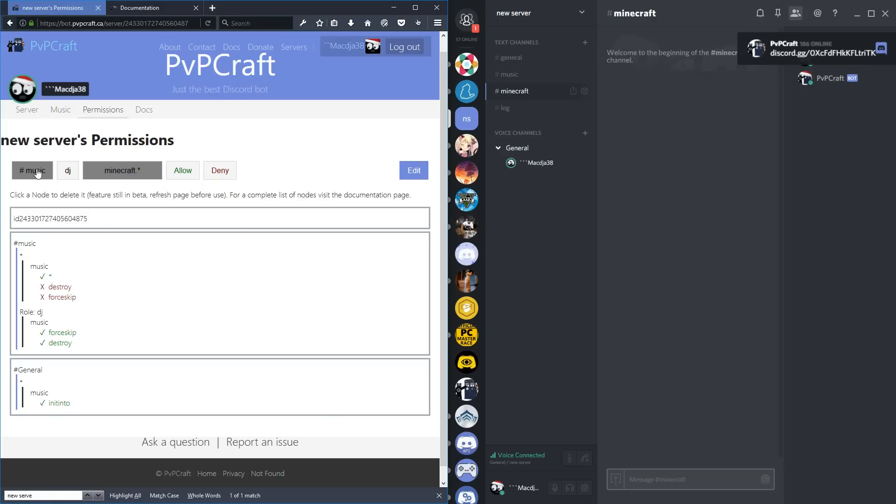
left_click(32, 170)
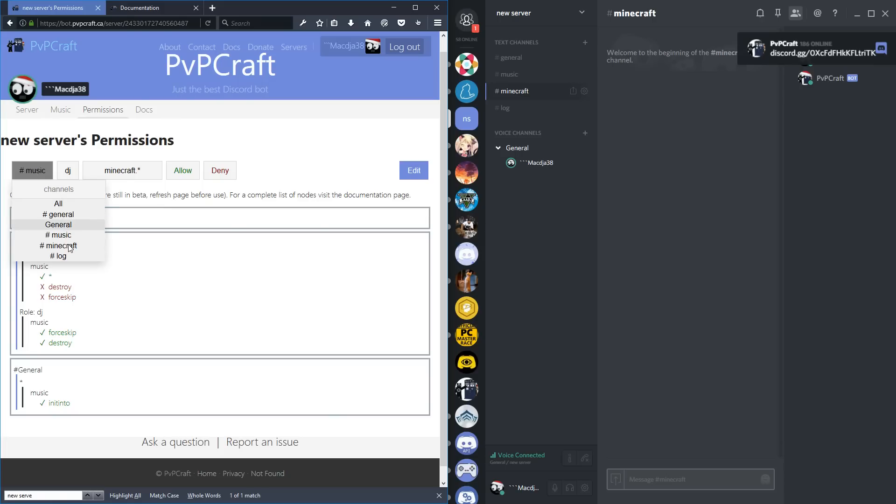
left_click(58, 245)
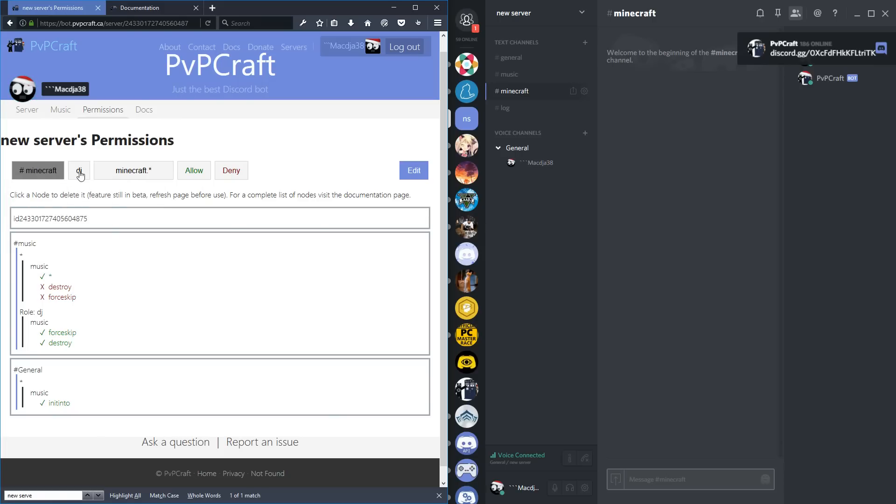
left_click(78, 170)
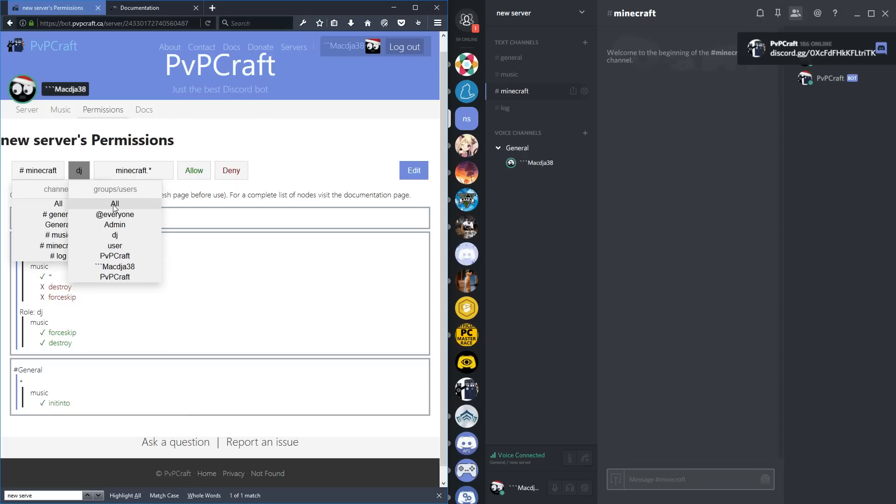
left_click(114, 204)
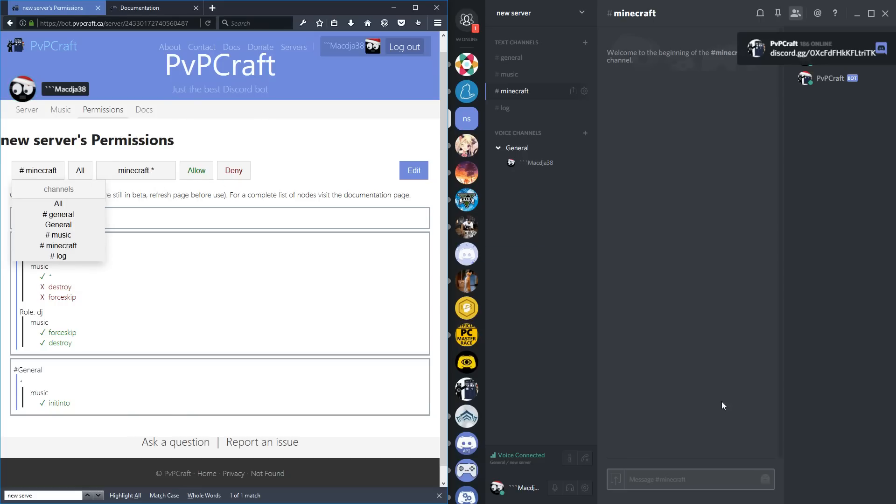
- Send /mcping pvpcraft.ca in Discord's #minecraft and get the bot's ping reply
type("/mc")
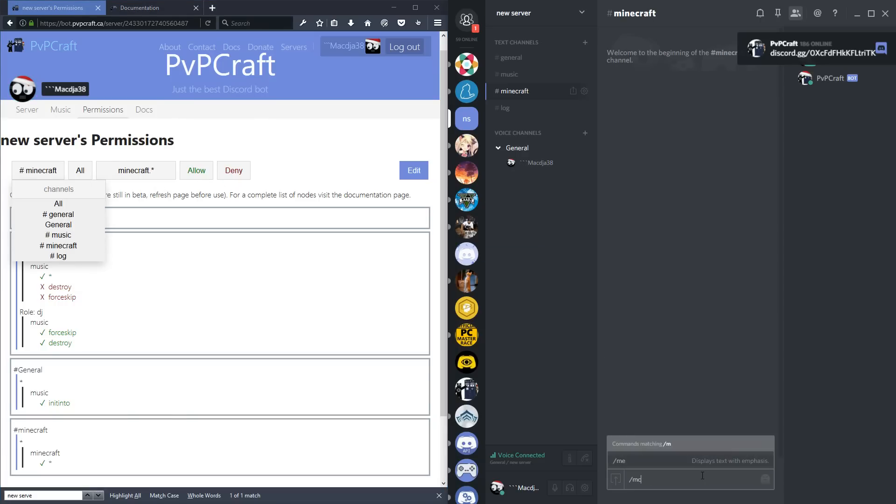
key("Return")
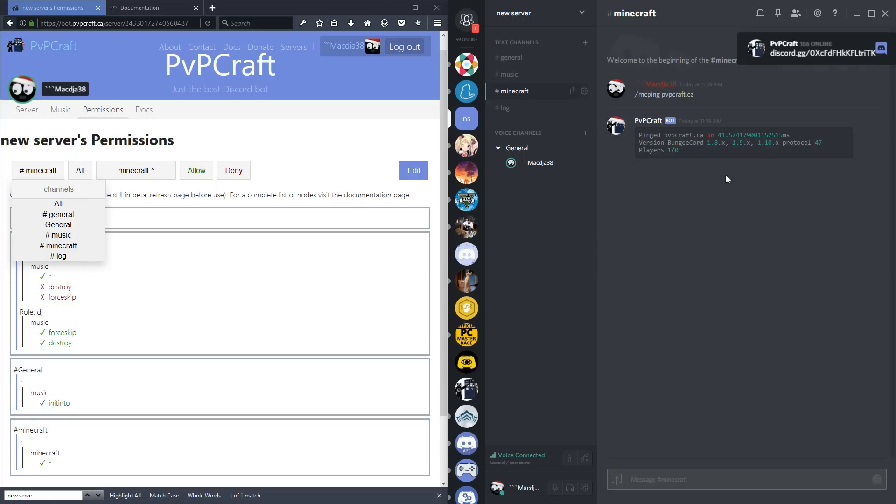
mouse_move(369, 133)
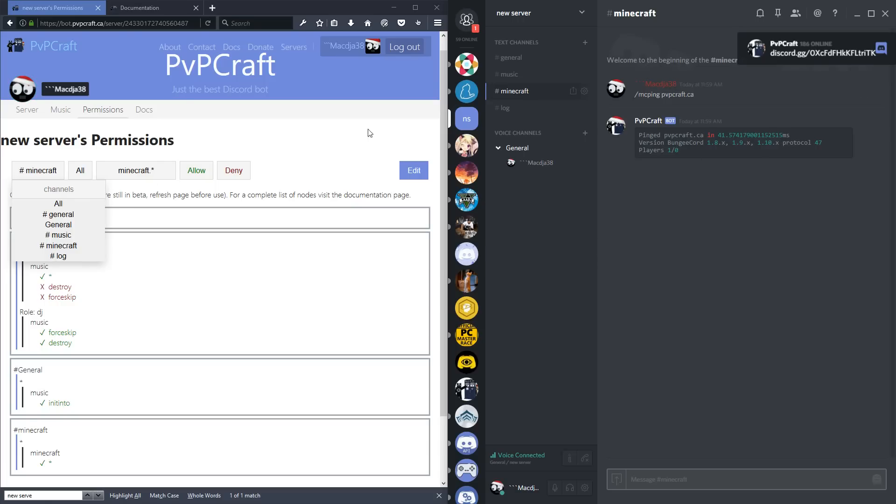
- Switch Discord to #log and scroll the PvPCraft Docs to the Available feeds table
left_click(505, 107)
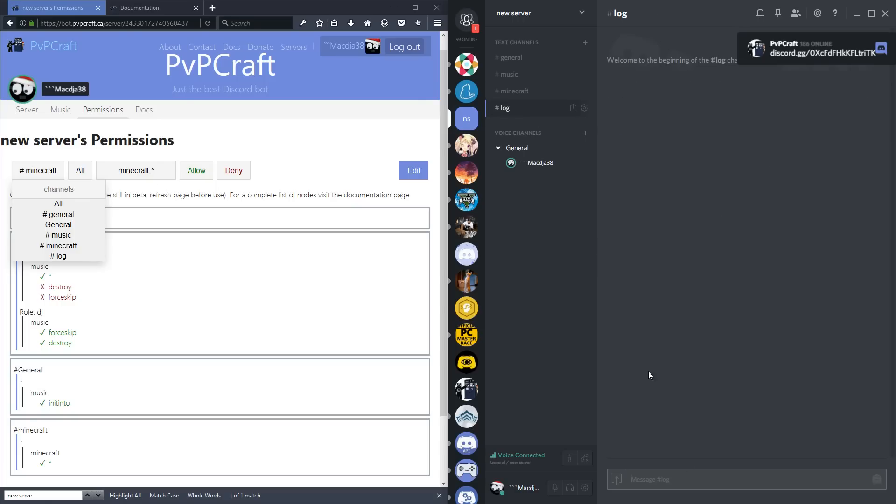
left_click(138, 7)
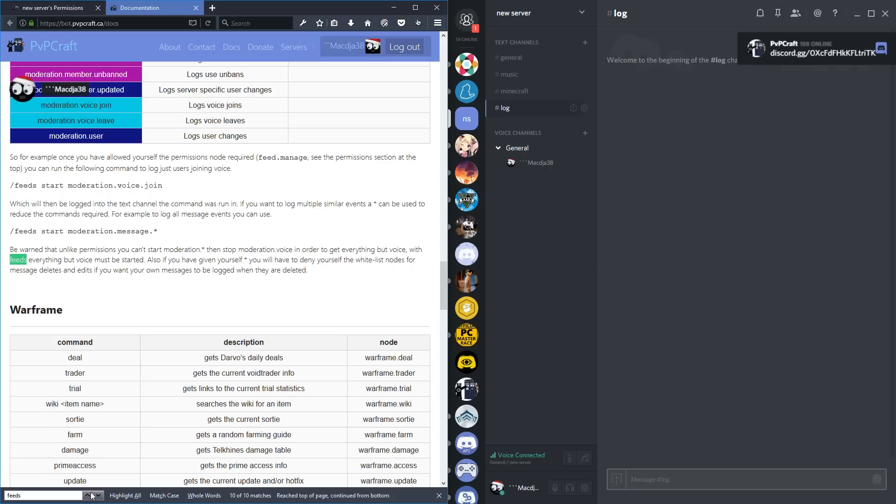
scroll("up", 3)
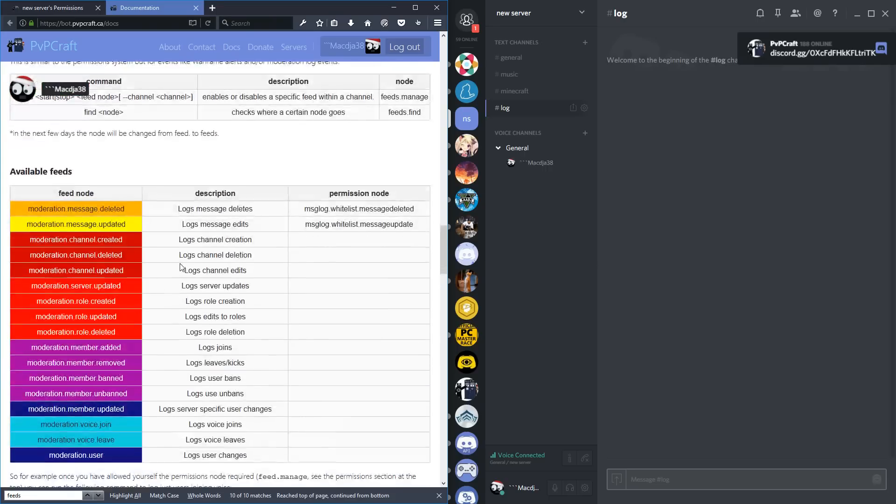
scroll("up", 3)
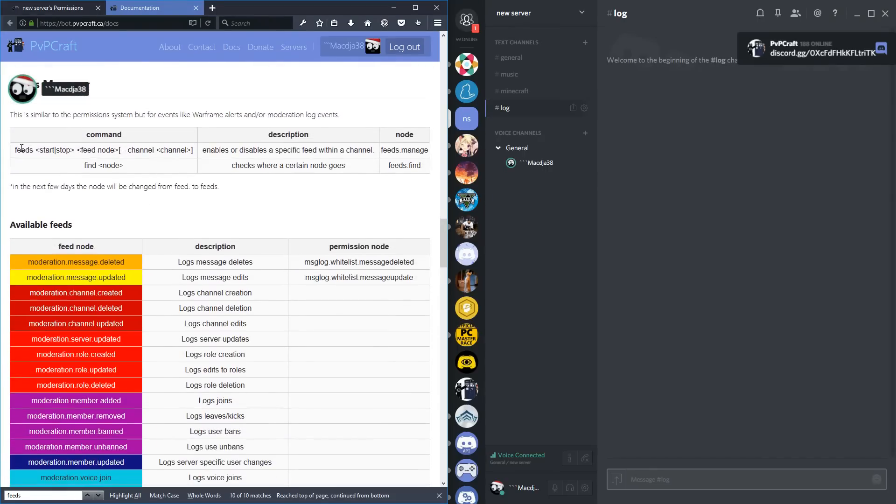
mouse_move(256, 254)
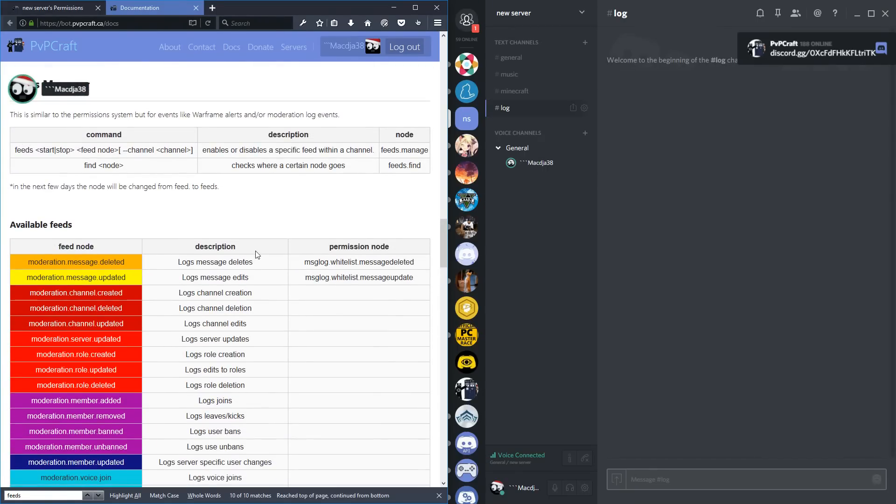
scroll("down", 3)
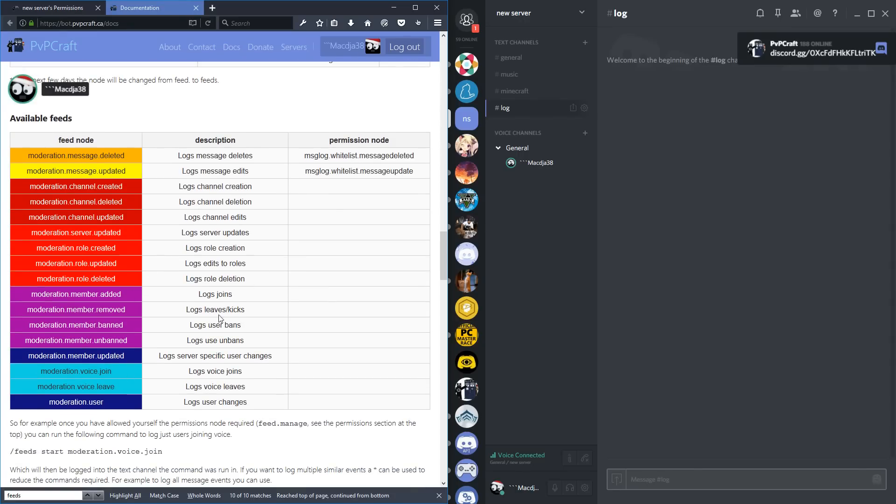
scroll("up", 3)
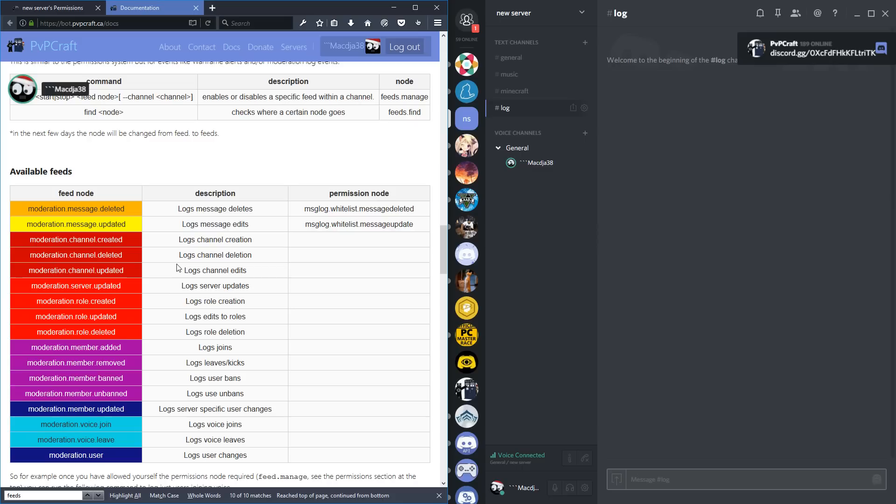
mouse_move(267, 210)
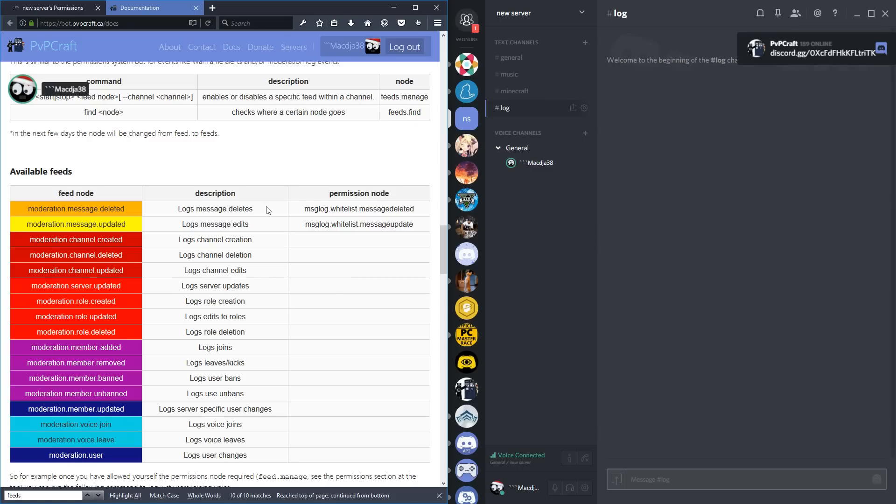
mouse_move(684, 479)
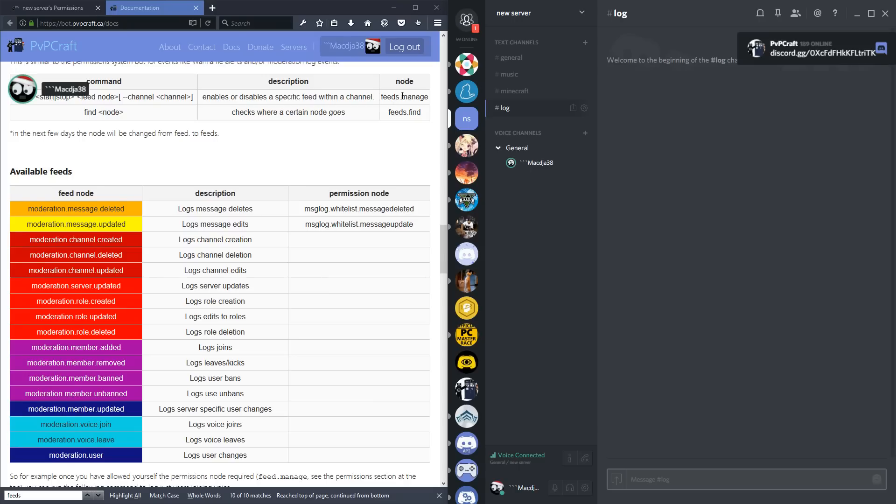
- Add an Admin role rule allowing feeds.* across all channels and check the feed examples
left_click(51, 7)
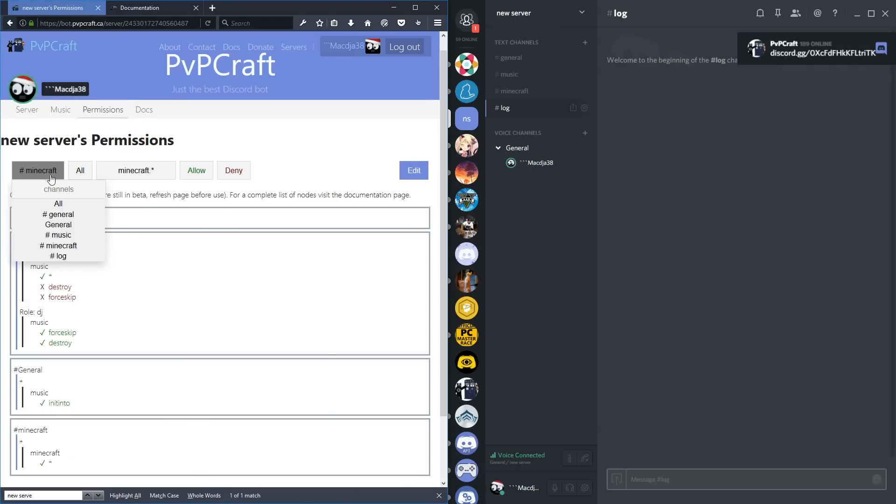
left_click(57, 204)
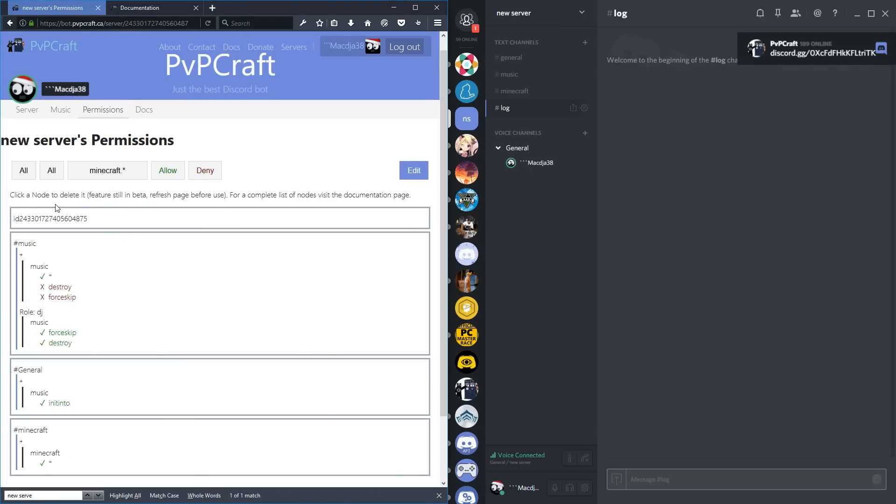
left_click(51, 170)
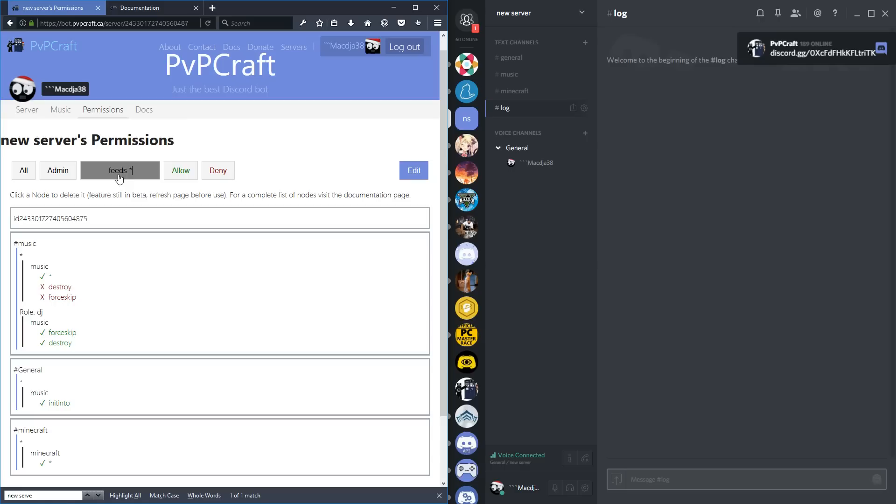
mouse_move(206, 228)
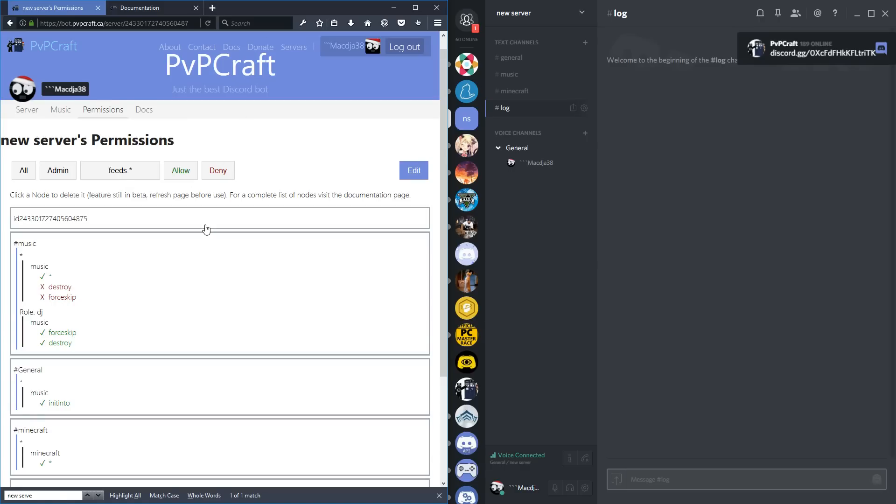
scroll("down", 3)
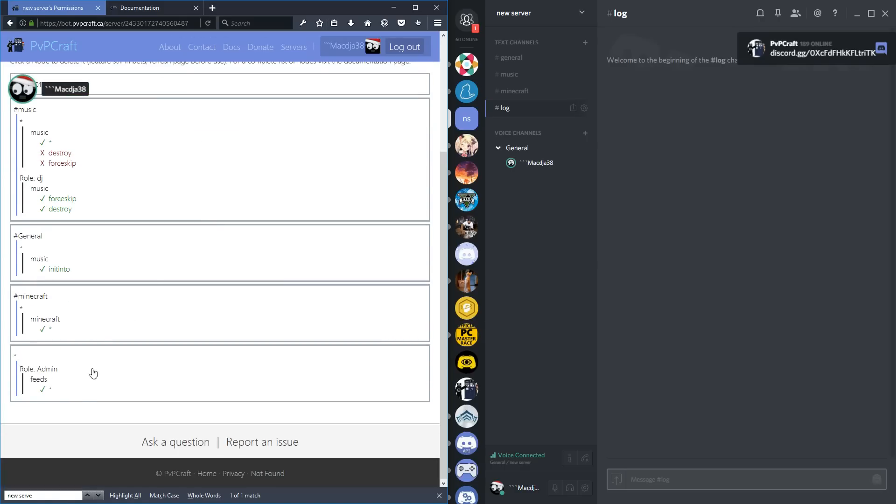
scroll("up", 3)
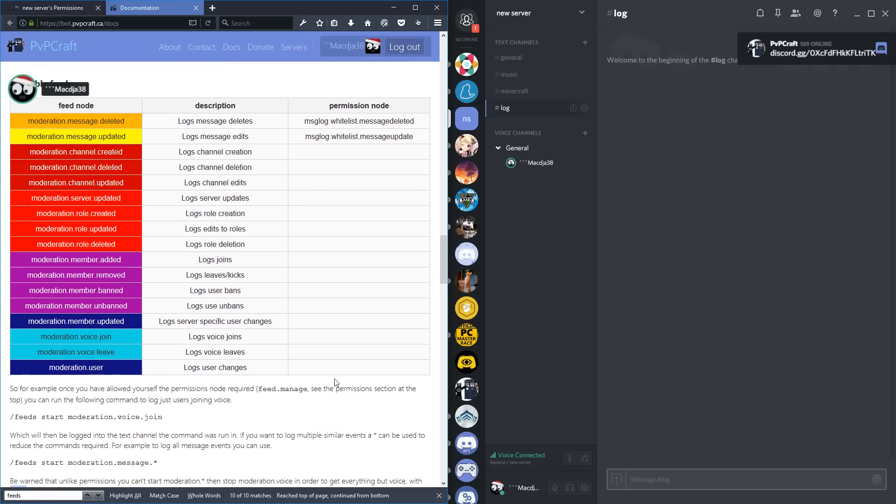
- Post /feeds start moderation.voice.* in Discord's #log channel
scroll("up", 3)
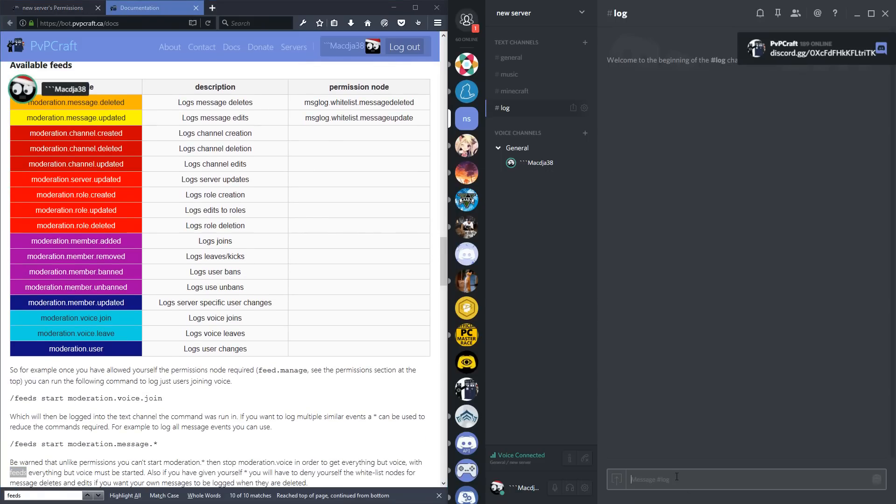
type("/moder")
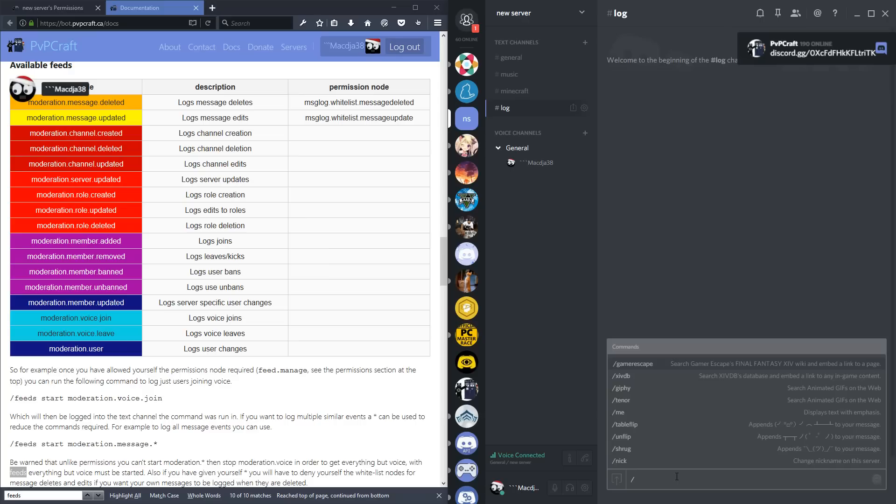
type("feeds start mod")
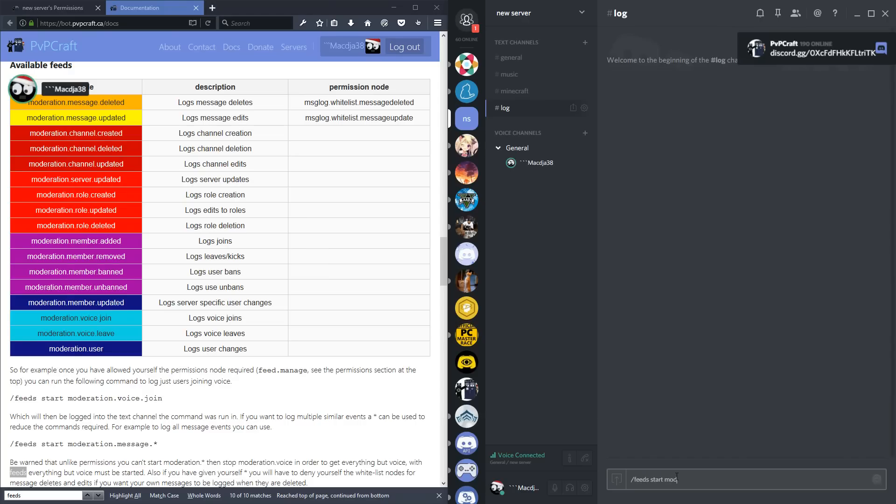
type("eration.voice.")
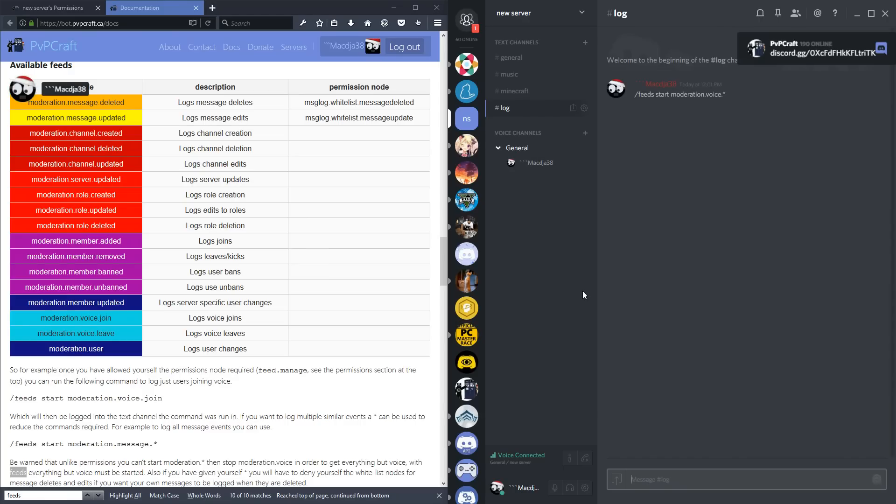
mouse_move(632, 274)
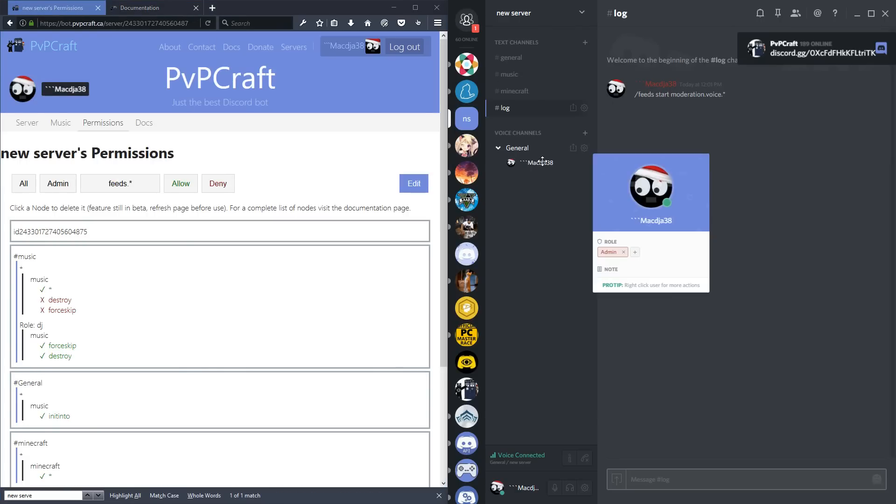
left_click(282, 253)
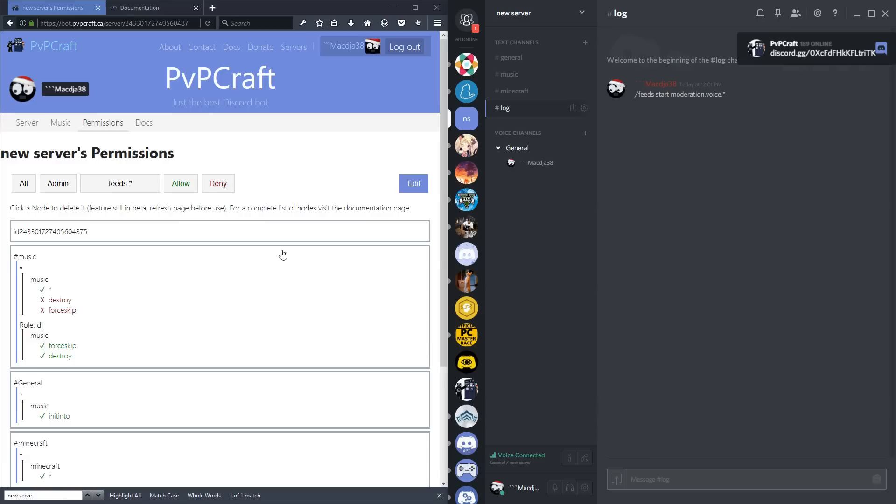
scroll("down", 3)
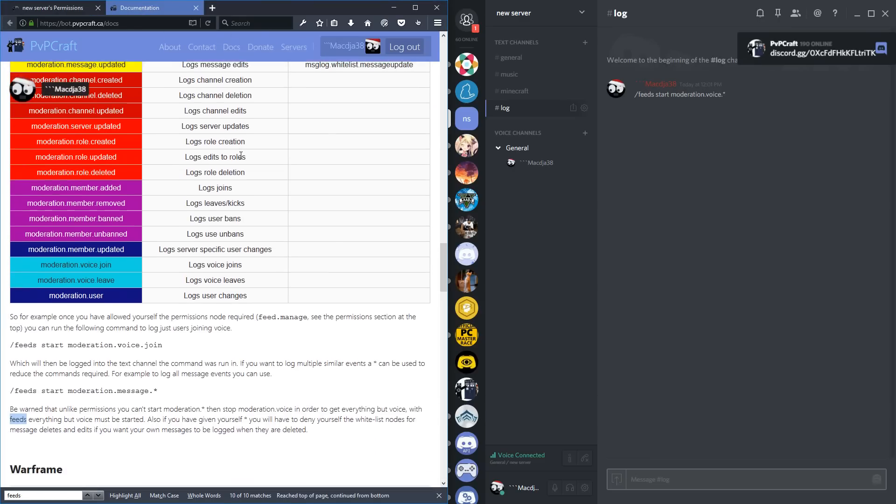
scroll("up", 3)
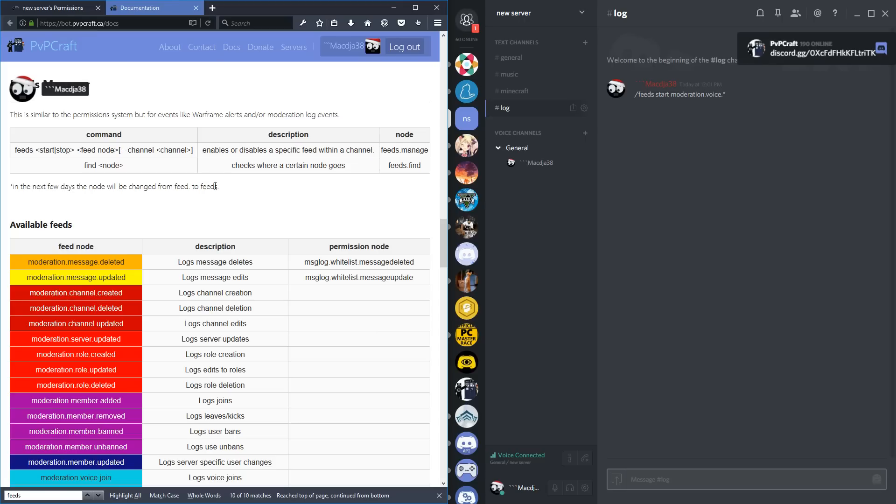
left_click(52, 7)
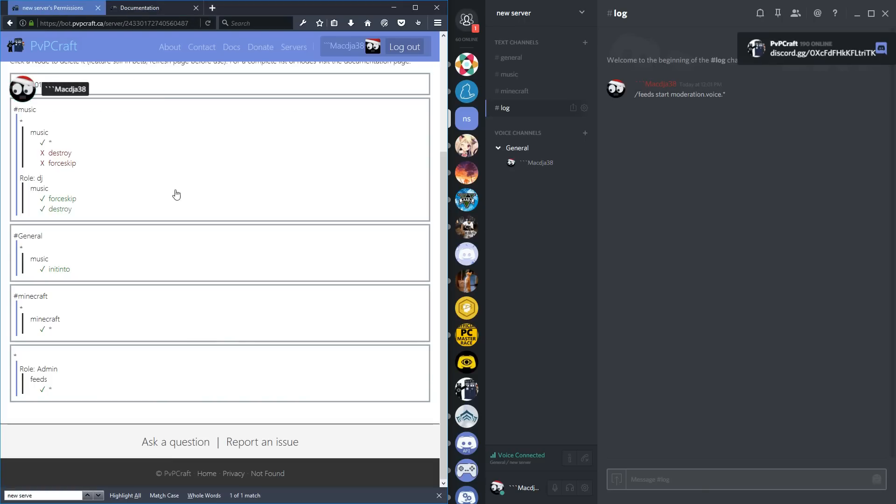
scroll("up", 3)
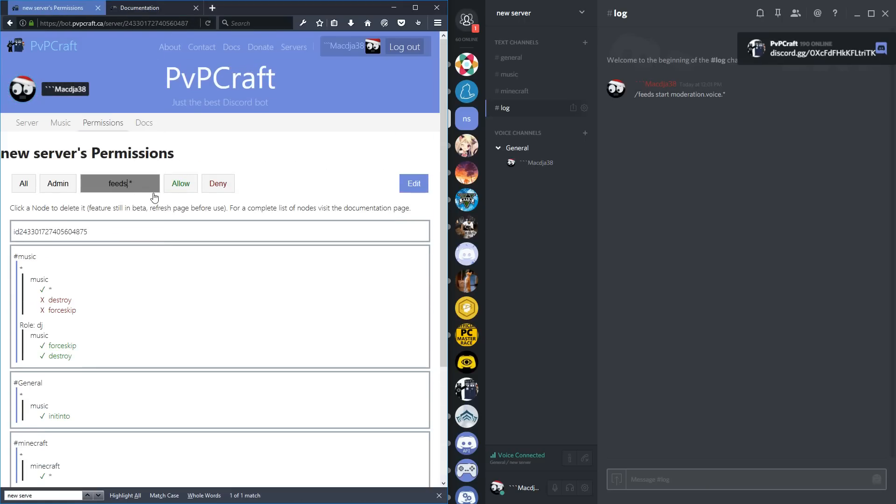
- Change the Admin rule node to feed.* and resend /feeds start moderation.voice.* for the bot's confirmation
key("Backspace")
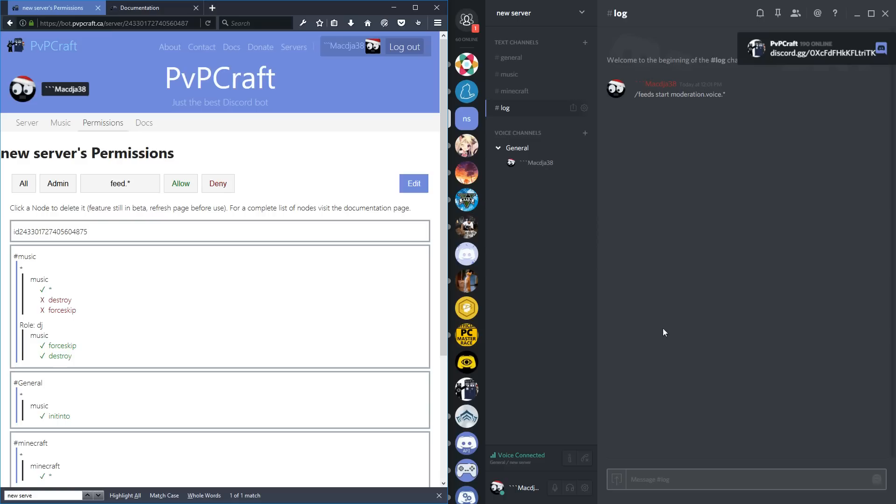
type("/")
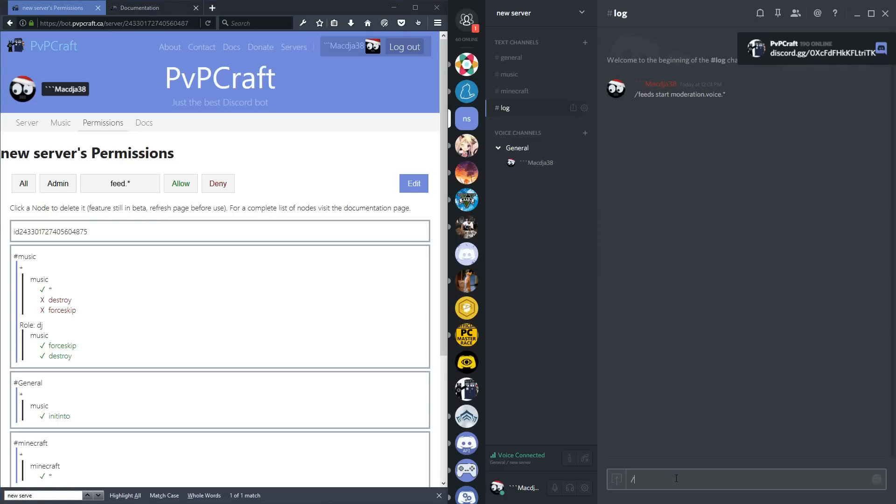
type("feeds start moderation.voice.")
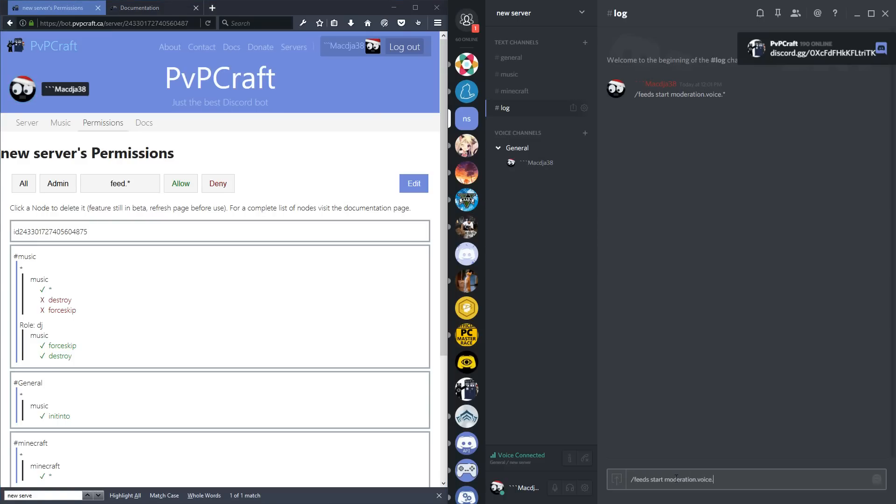
key("Return")
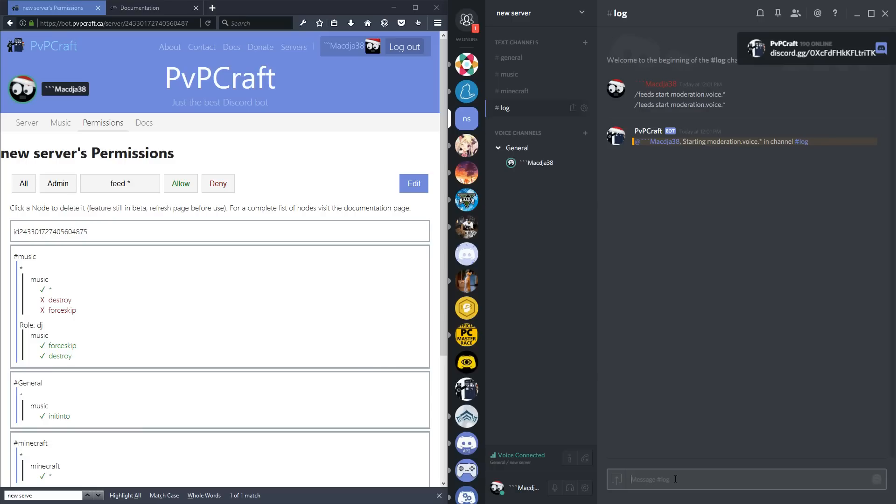
scroll("down", 3)
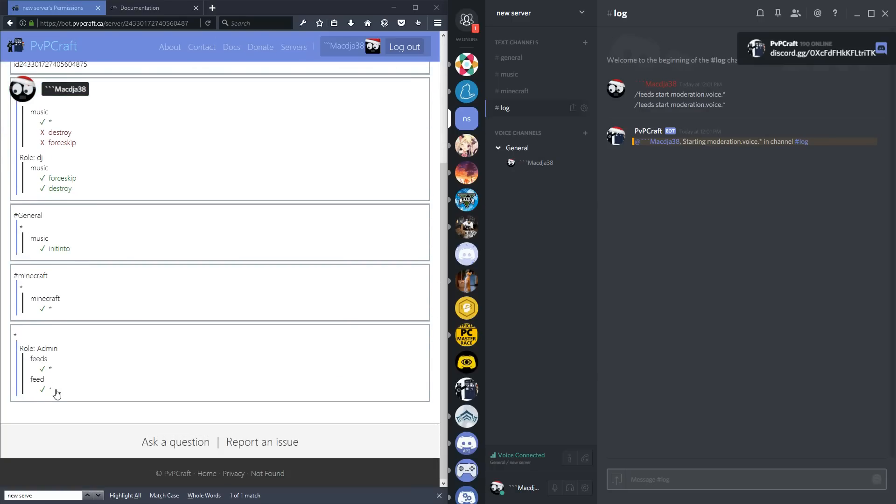
scroll("up", 3)
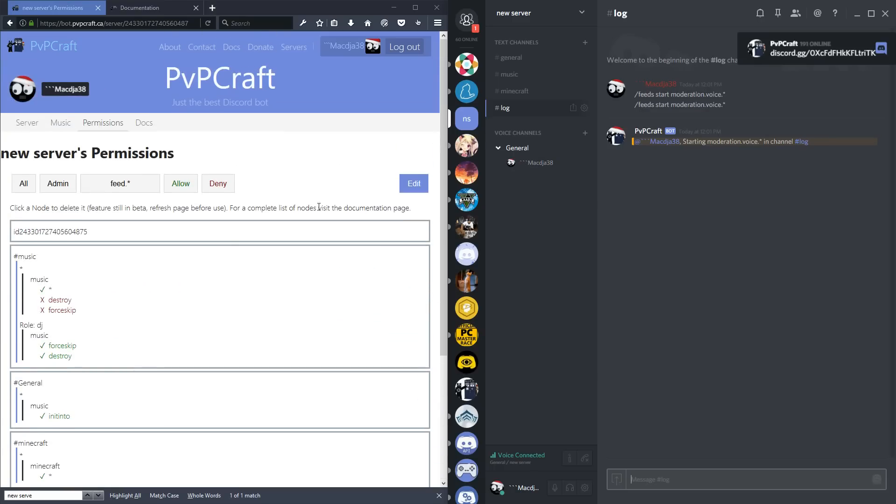
mouse_move(585, 457)
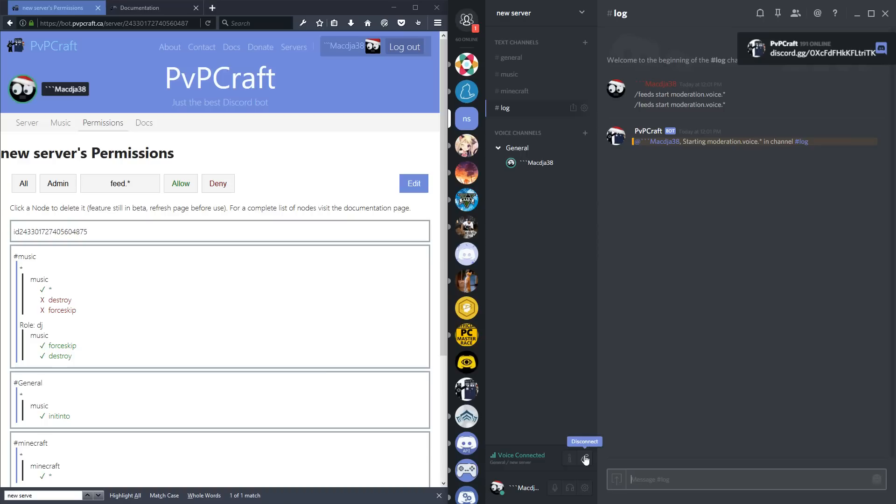
- Leave and rejoin General voice to log Voice Leave/Join in #log, then go to #general
left_click(585, 458)
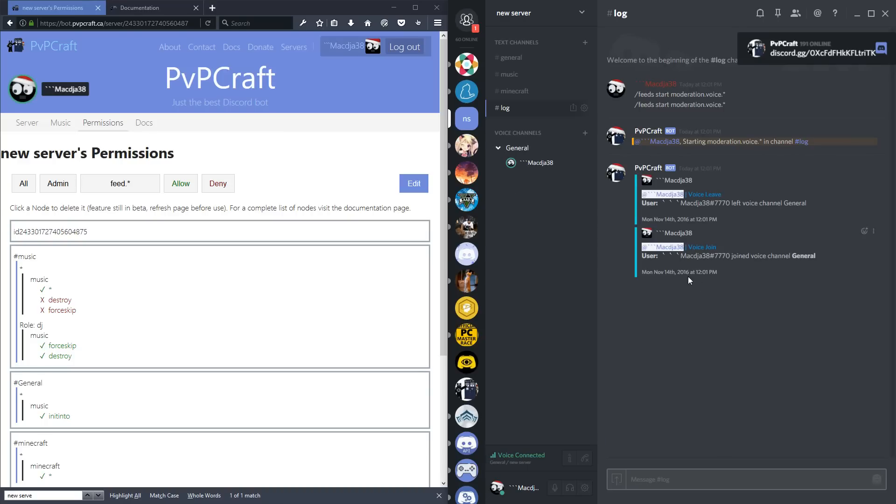
mouse_move(514, 92)
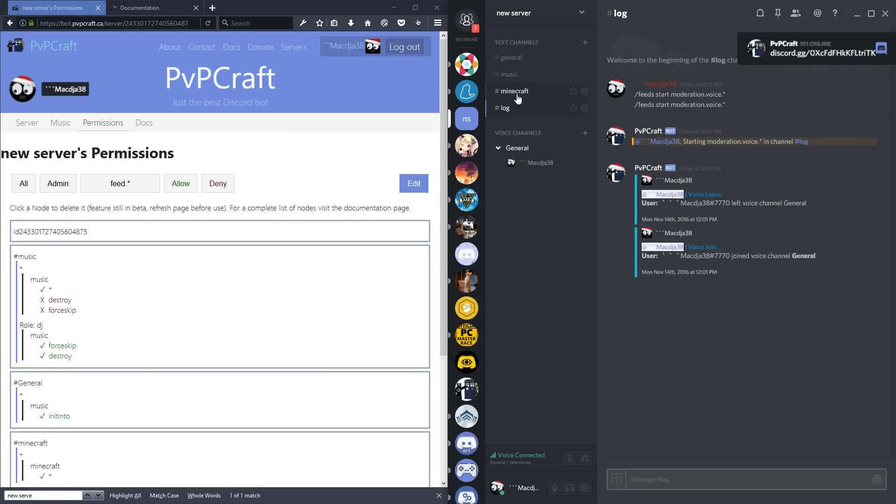
left_click(510, 57)
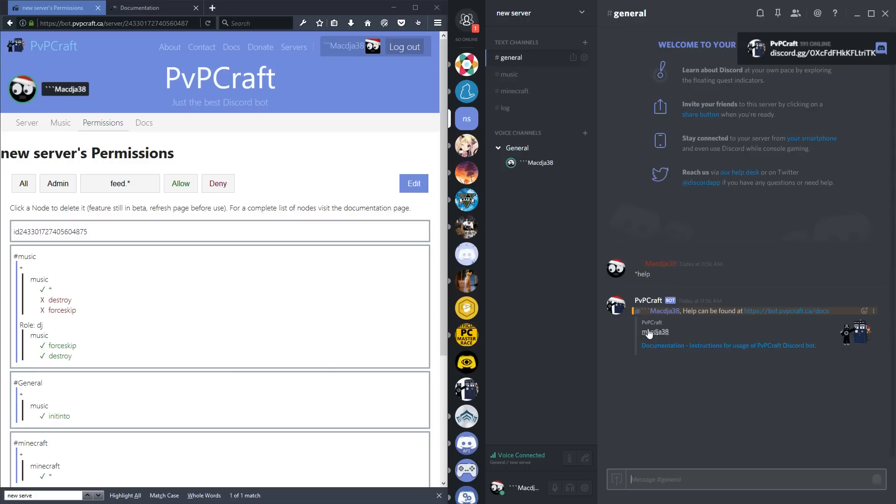